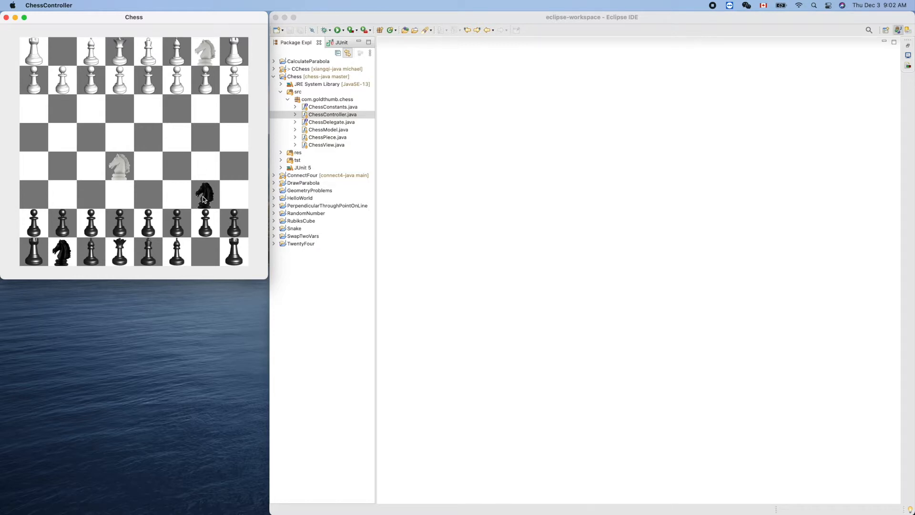
mouse_move(179, 133)
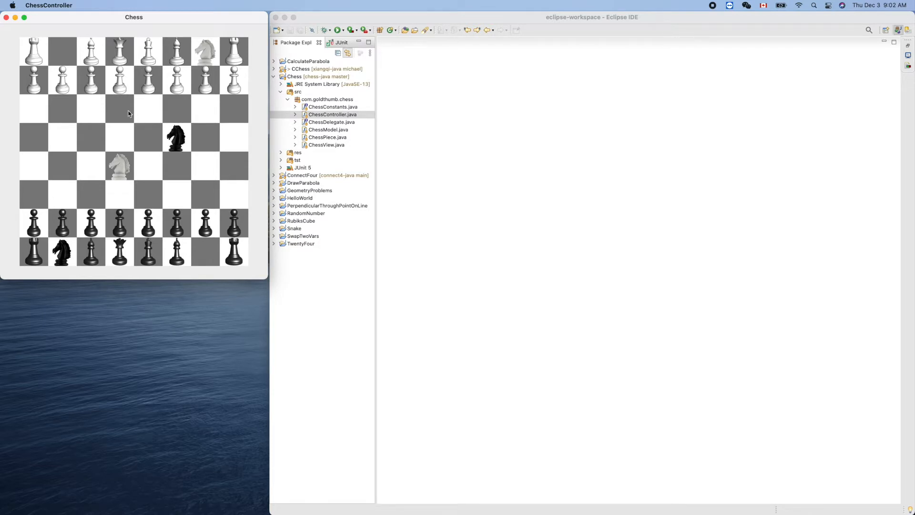
Move the black knight to another square in the running Chess game
left_click_drag(174, 138, 119, 108)
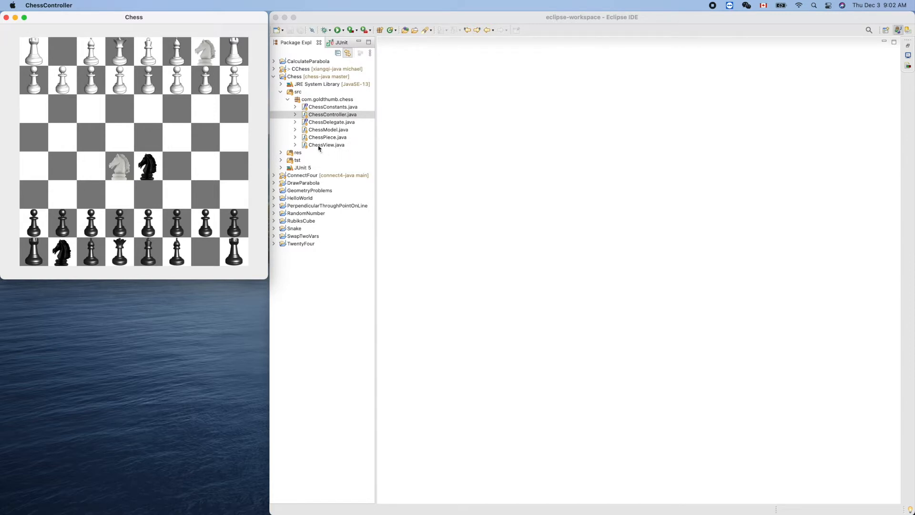
Open ChessView.java in the editor
double_click(326, 145)
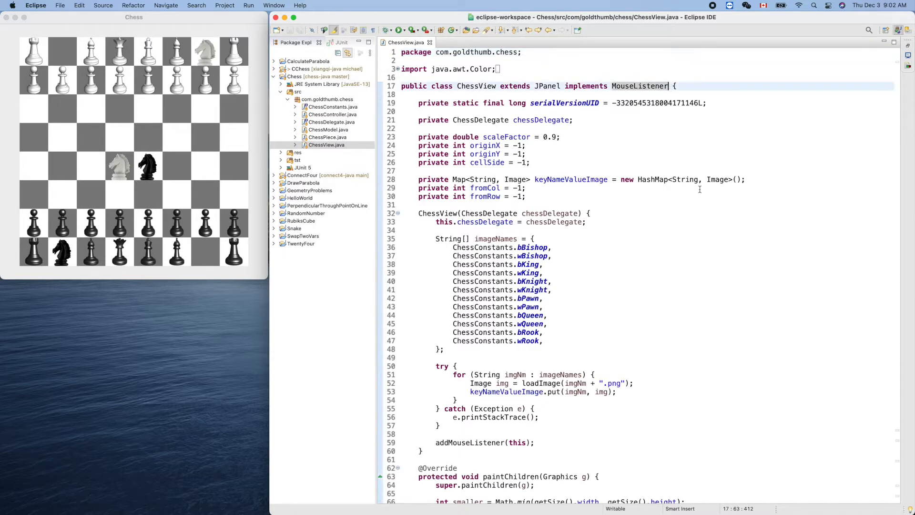
Add MouseMotionListener to ChessView's implements clause and bring up the missing-methods quick fix
type(", mo")
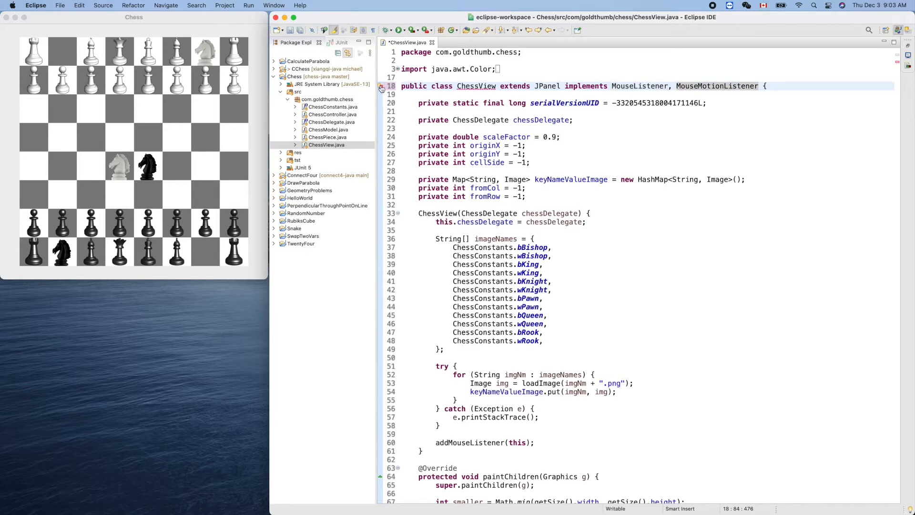
left_click(382, 88)
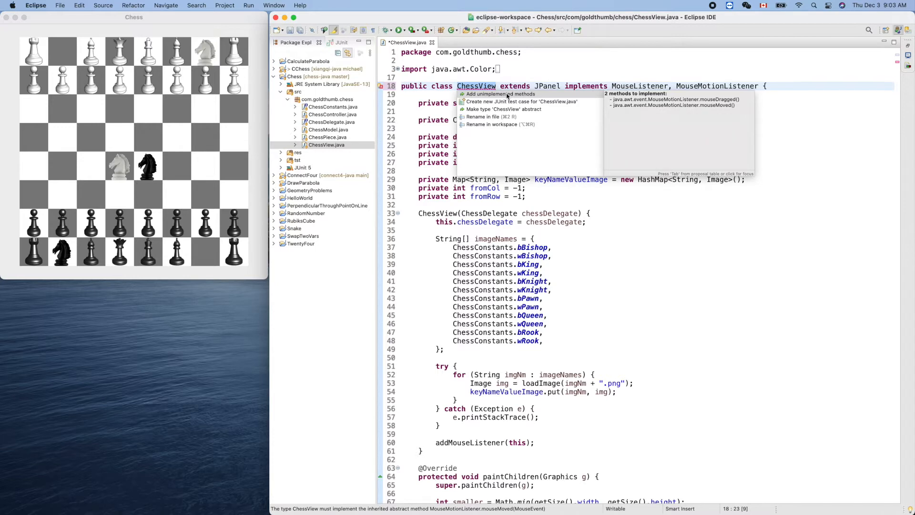
mouse_move(652, 105)
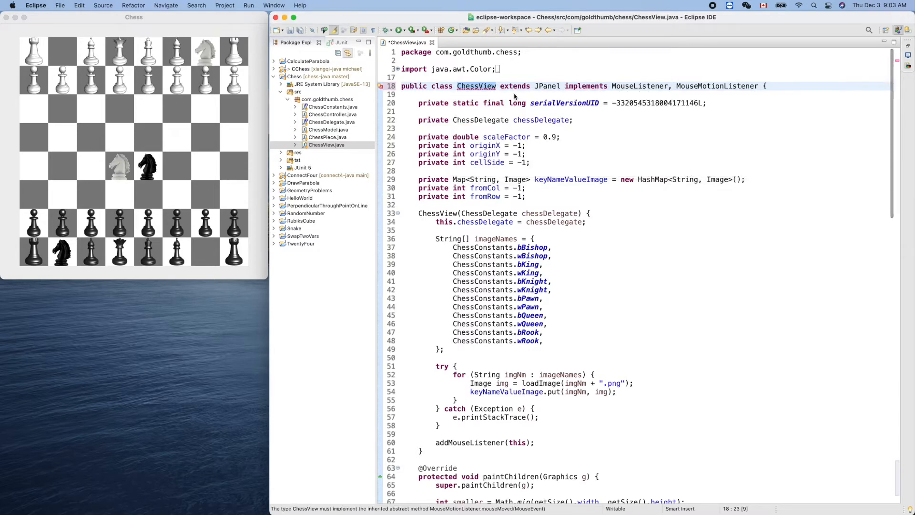
scroll("down", 3)
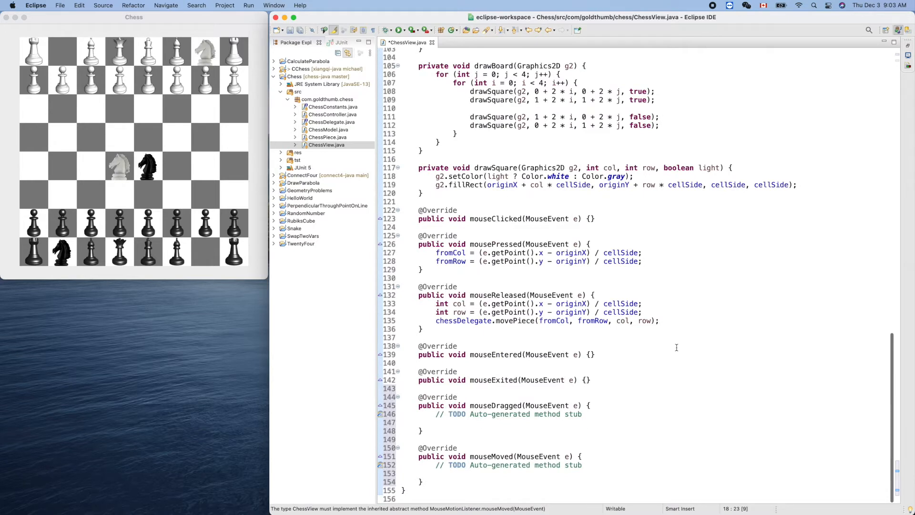
mouse_move(496, 394)
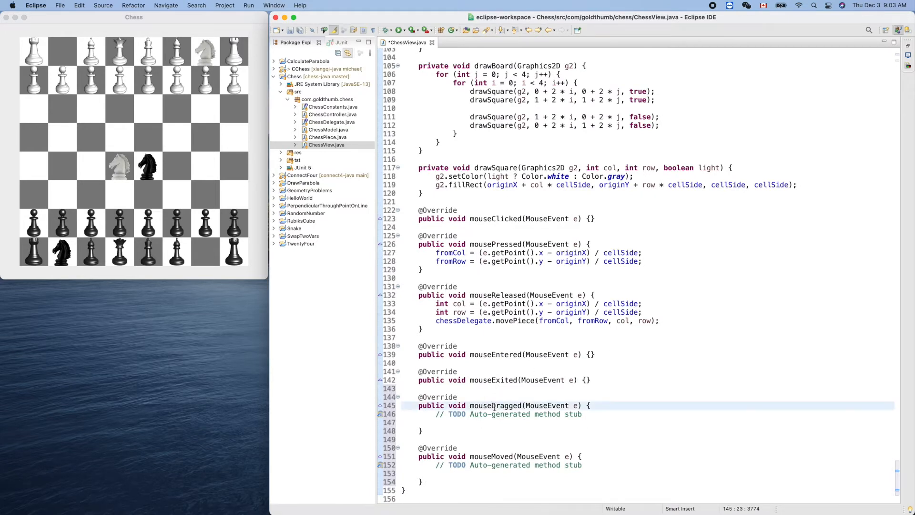
mouse_move(492, 405)
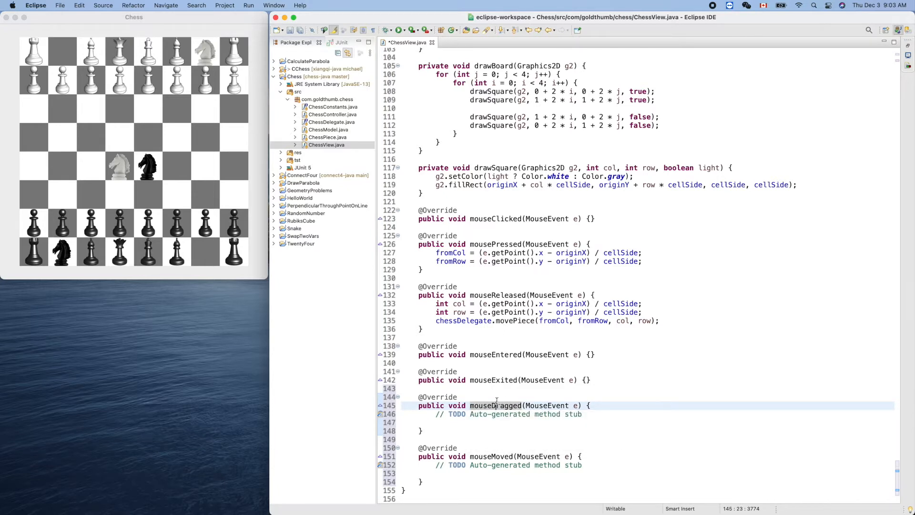
mouse_move(496, 405)
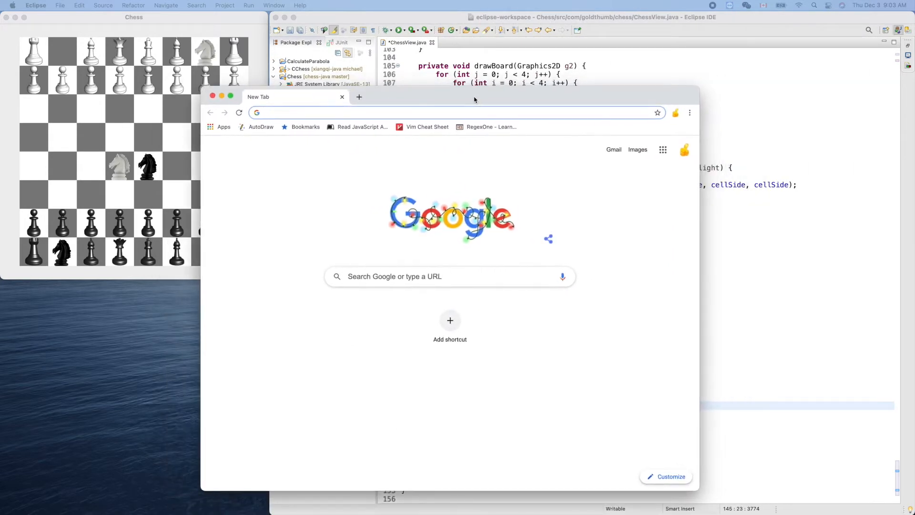
Search Google for 'java difference between mousedragged and mousemoved'
left_click(449, 96)
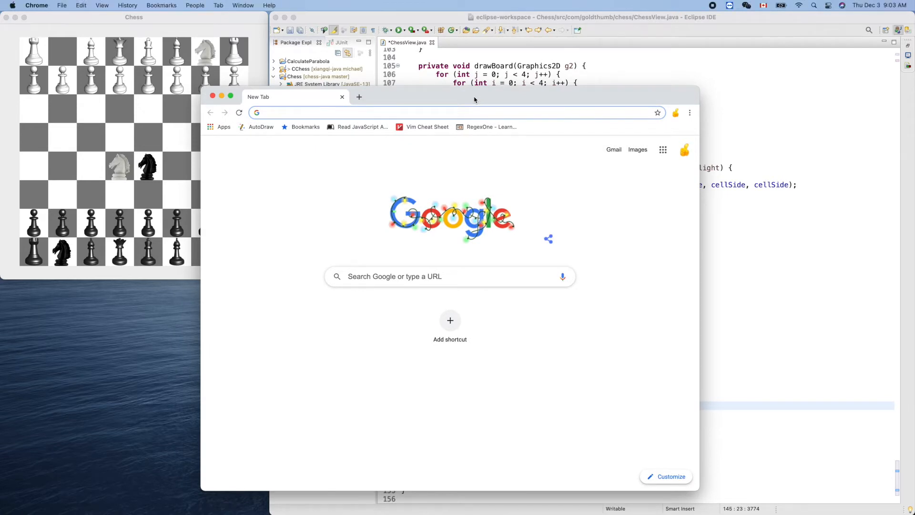
type("java difference between mouse")
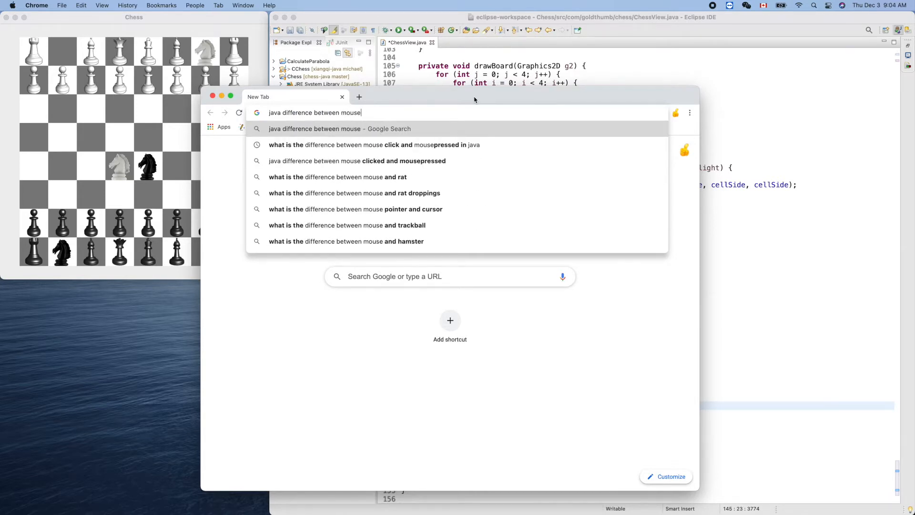
type("dragged and m")
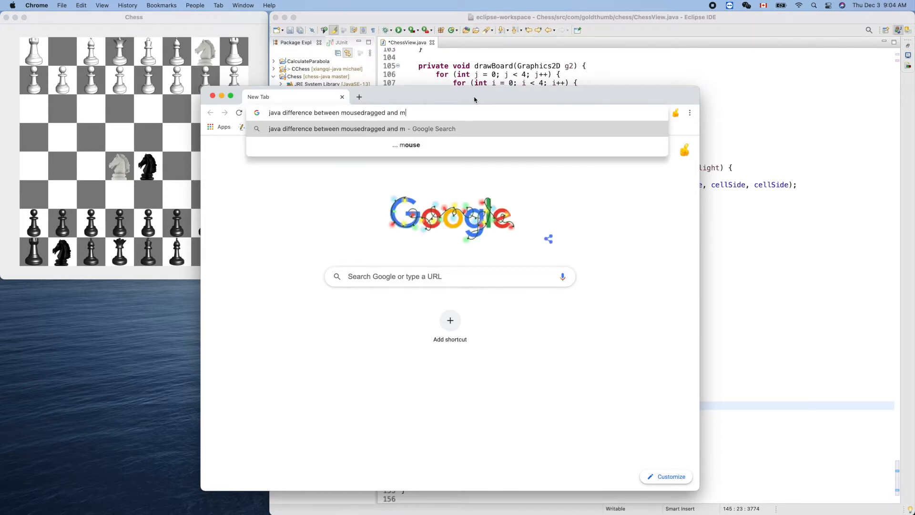
type("ousemoved&rlz=1C5CHFA_enCA903CA903&...")
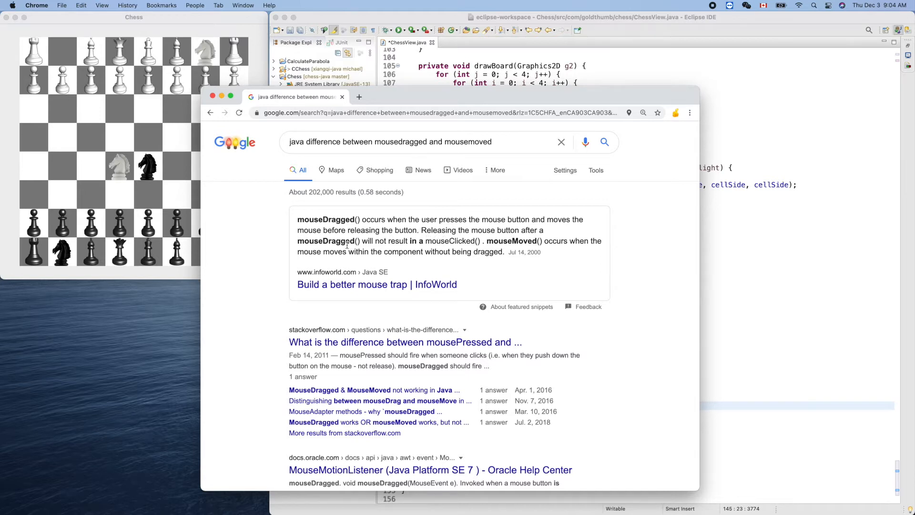
mouse_move(428, 249)
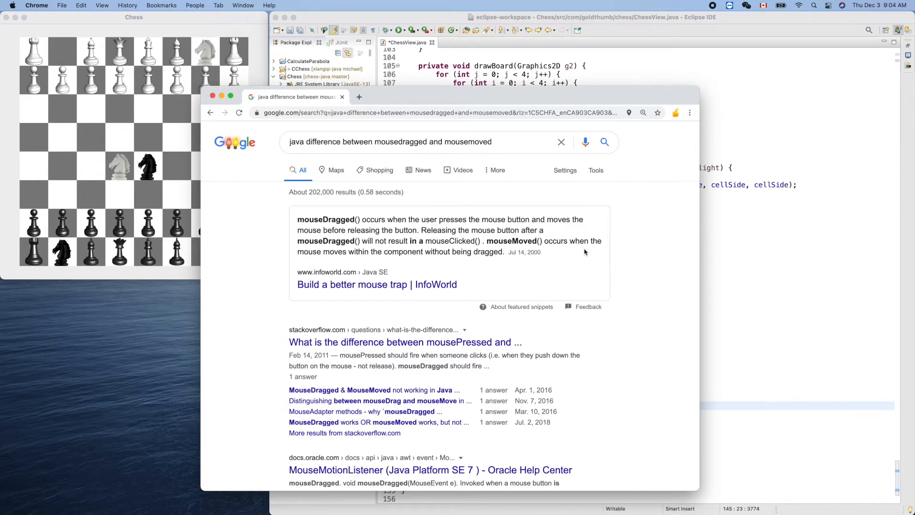
mouse_move(399, 261)
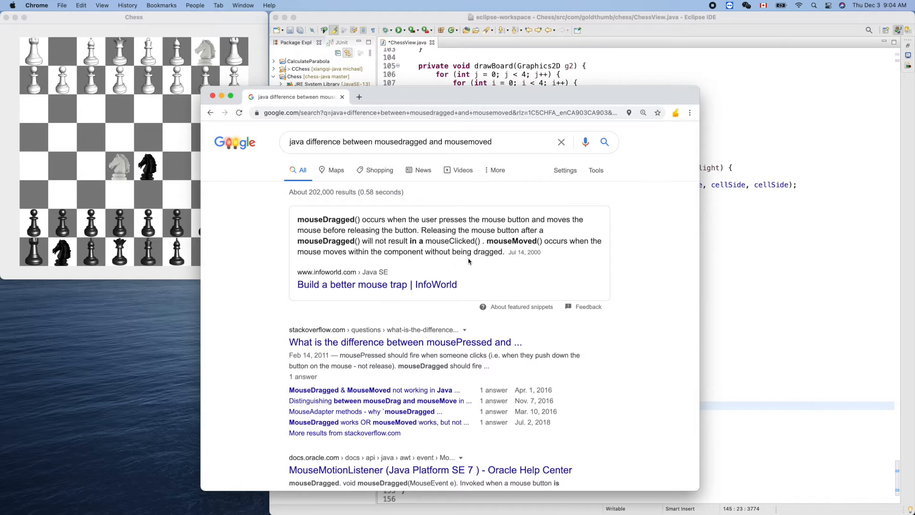
mouse_move(483, 262)
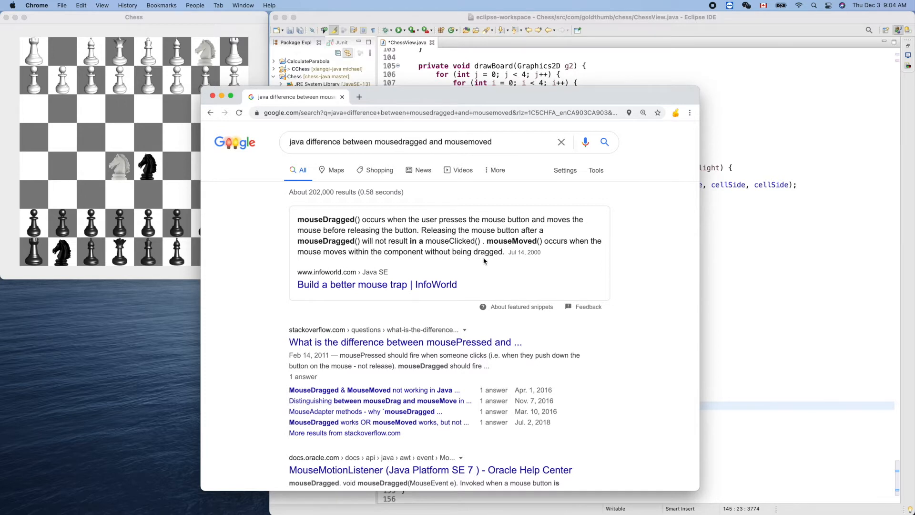
mouse_move(497, 261)
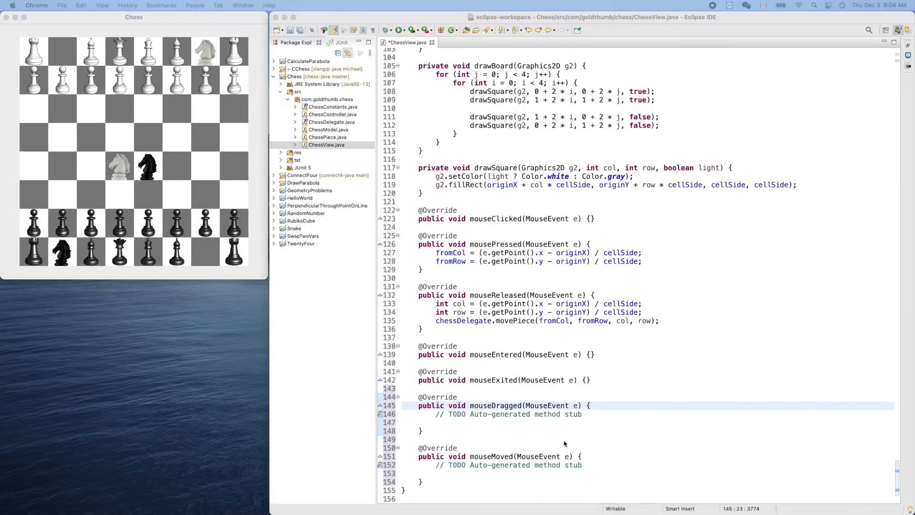
Empty mouseMoved's body, make mouseDragged print e.getPoint(), and save the file
left_click(583, 456)
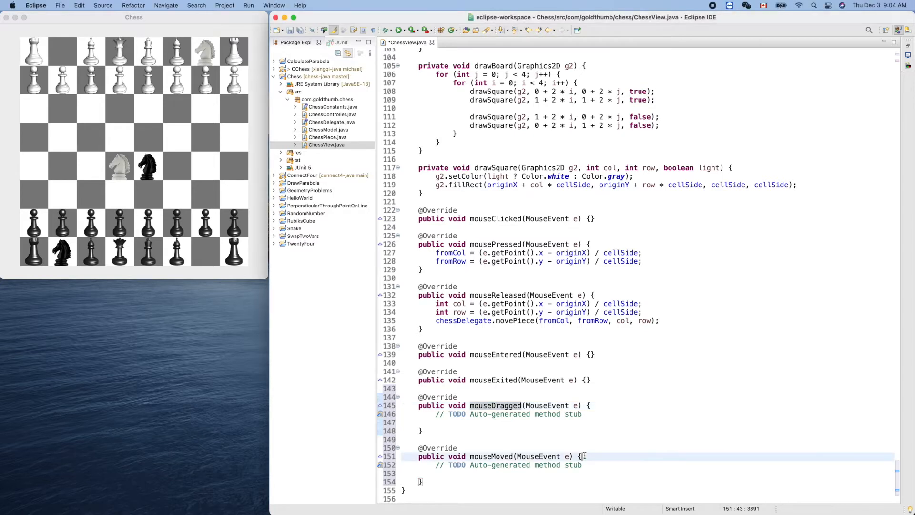
left_click_drag(582, 455, 421, 481)
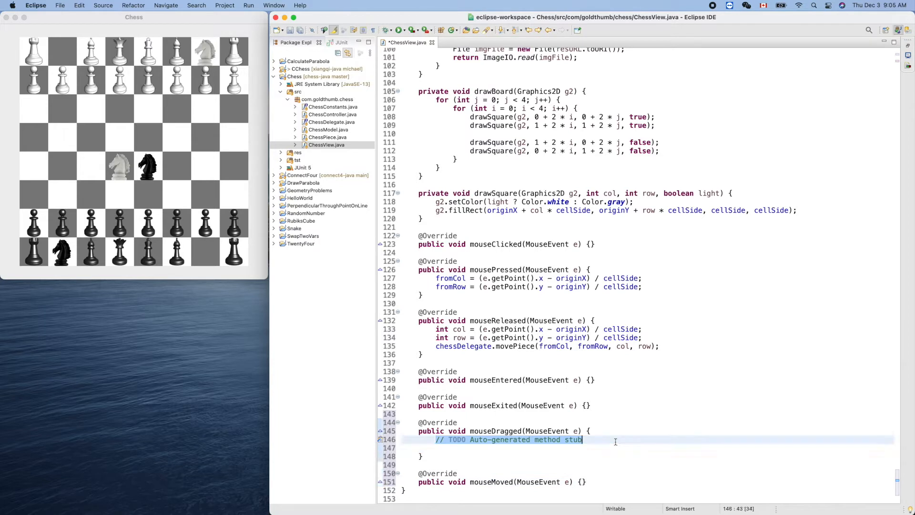
type("syos")
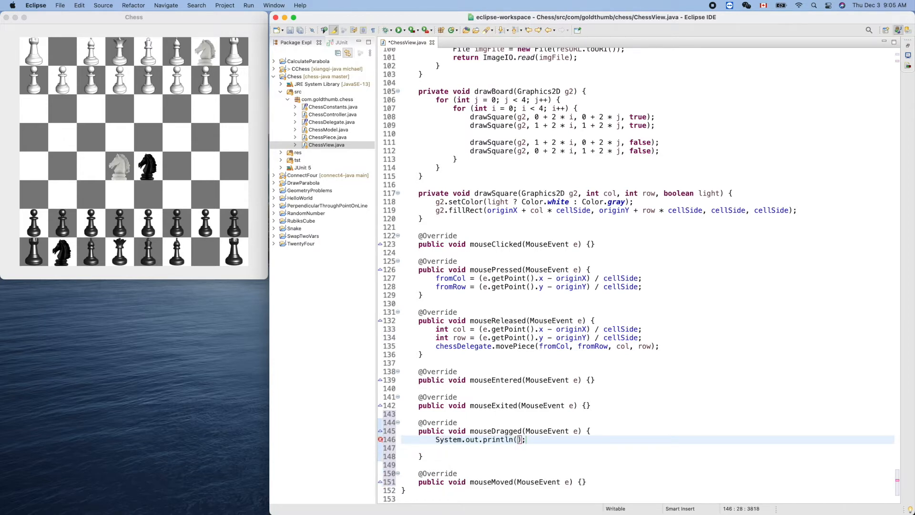
type("e.getPoint(")
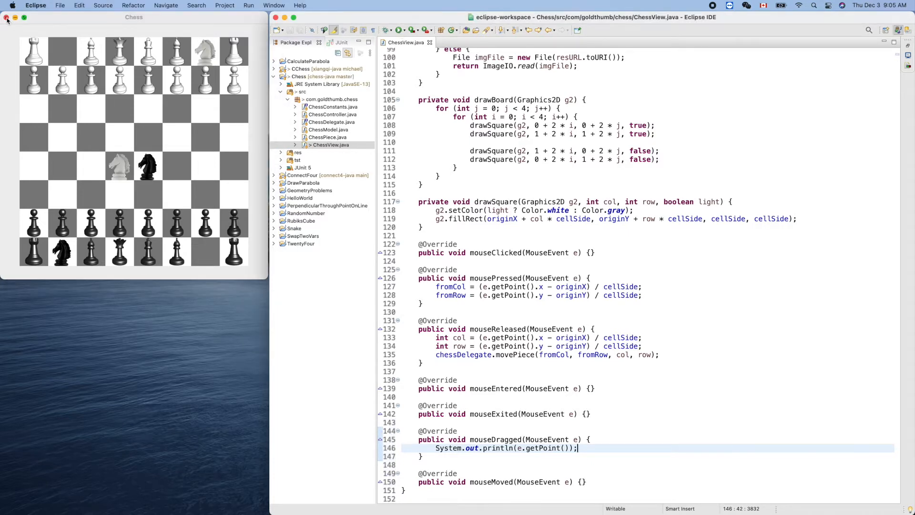
Close the old Chess window, relaunch the game, and drag a white pawn forward one square
left_click(8, 17)
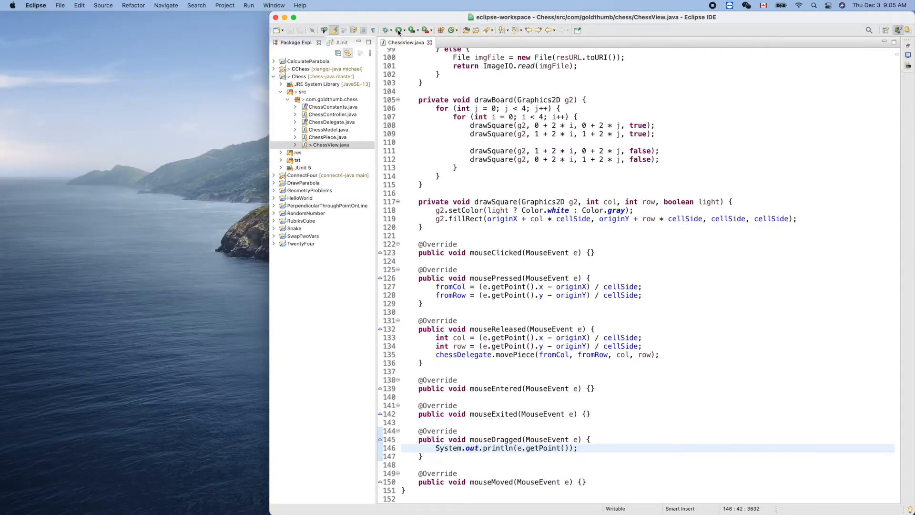
left_click(398, 29)
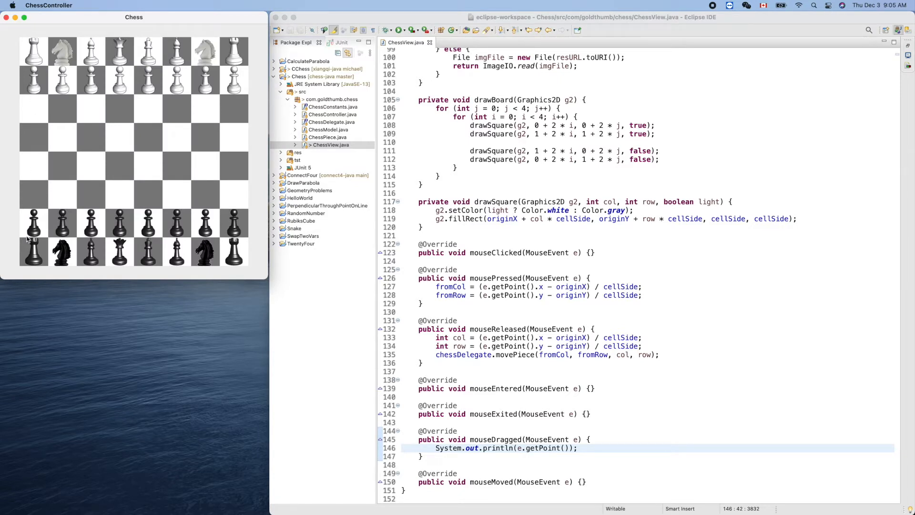
mouse_move(28, 48)
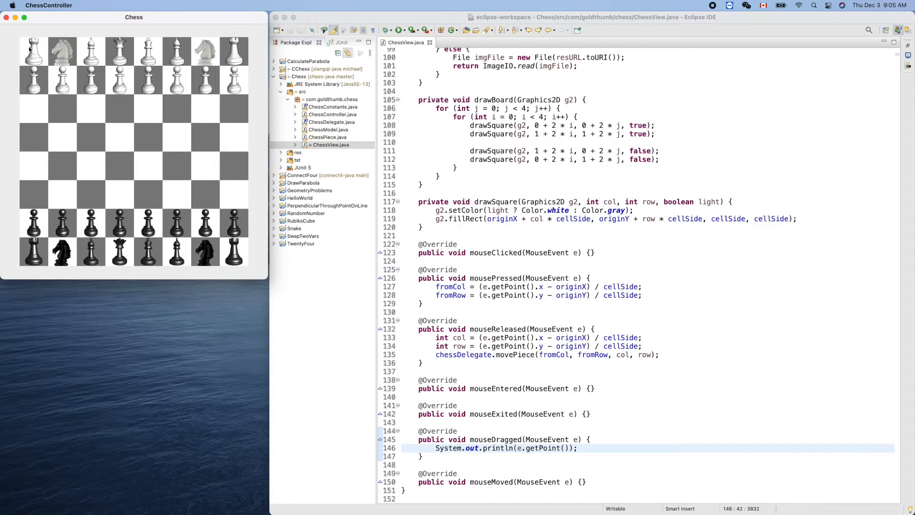
left_click_drag(34, 51, 90, 108)
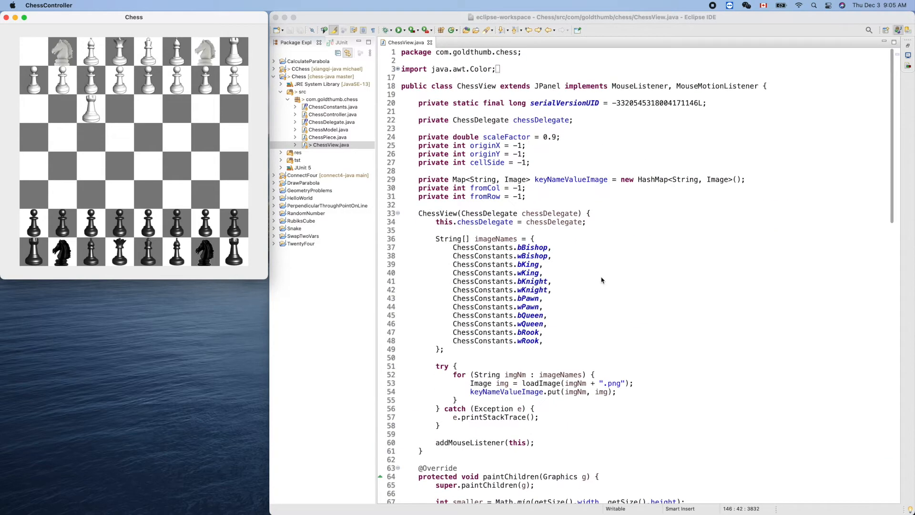
Add addMouseMotionListener(this); after addMouseListener(this); in ChessView's constructor
scroll("down", 3)
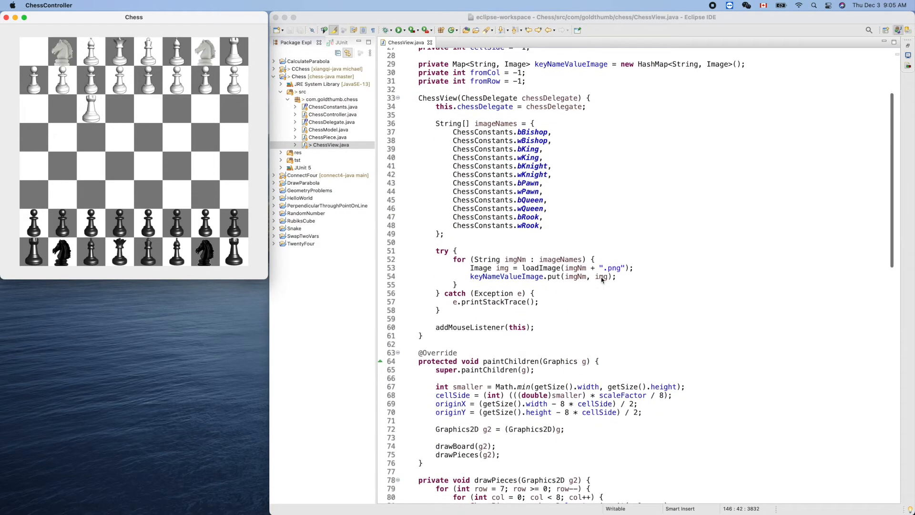
left_click(534, 326)
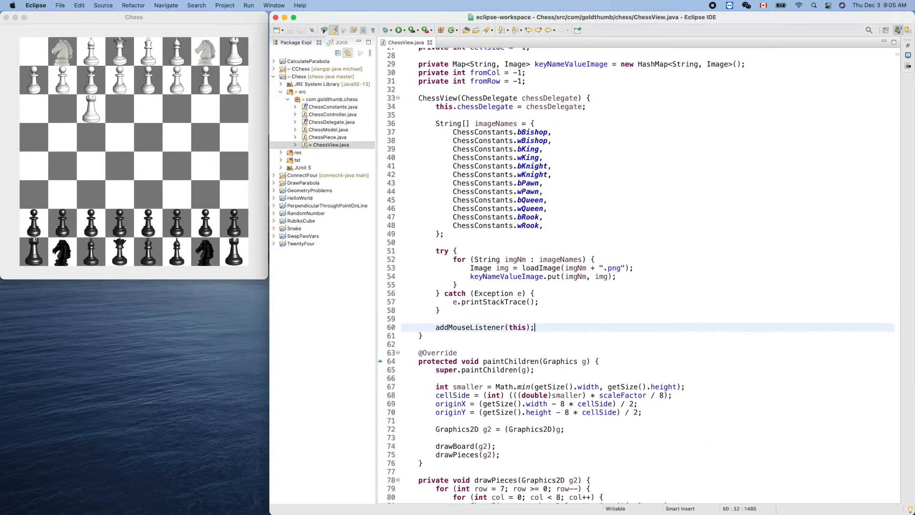
type("addmou")
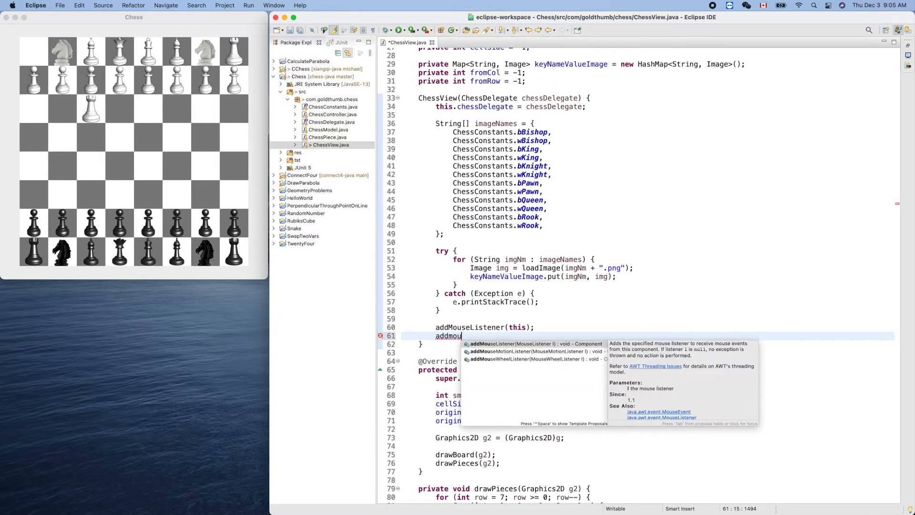
key("Down")
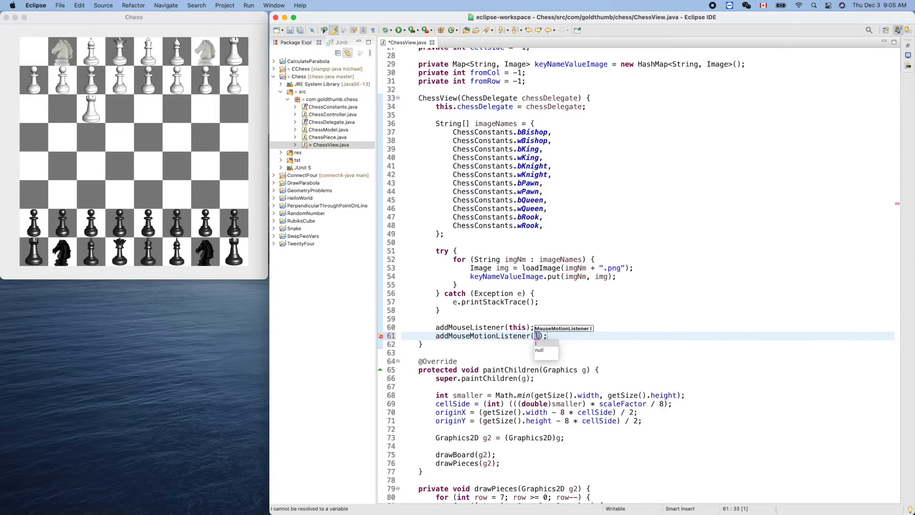
type("his")
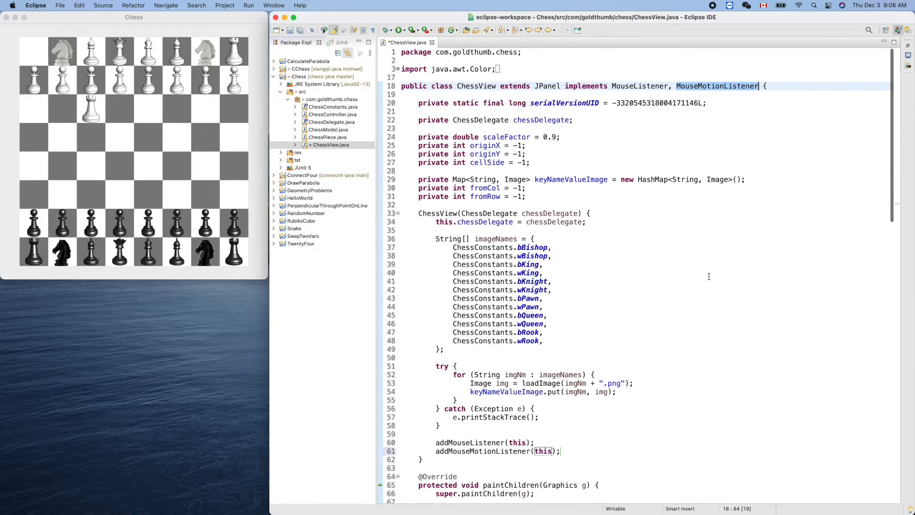
scroll("down", 3)
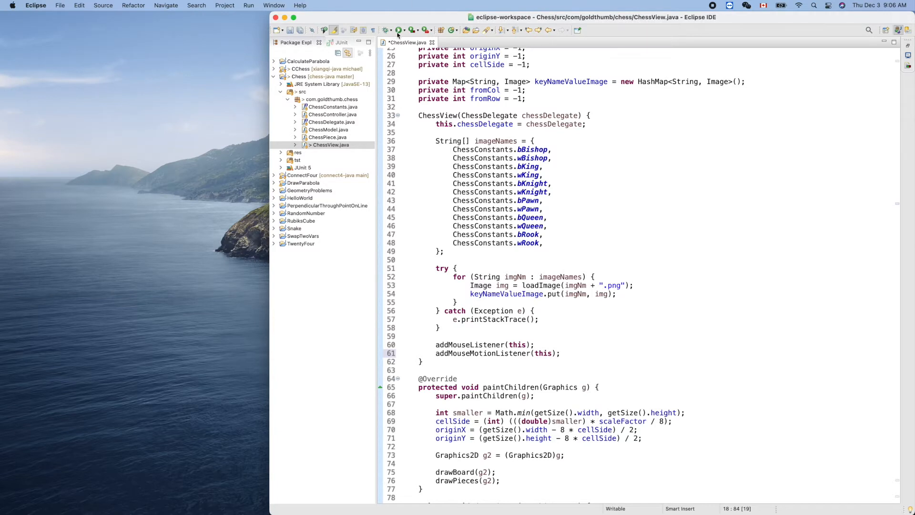
Relaunch ChessController and drag across the board to log point coordinates in the Console
left_click(397, 29)
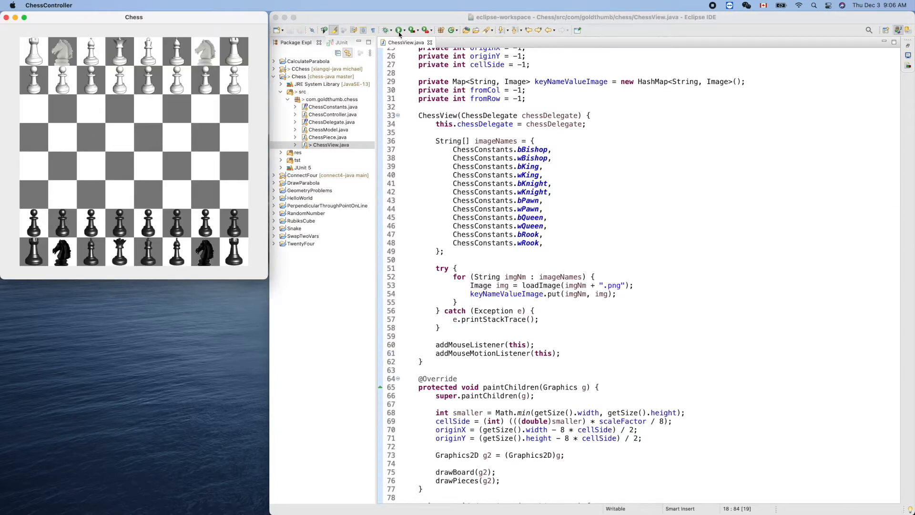
mouse_move(58, 65)
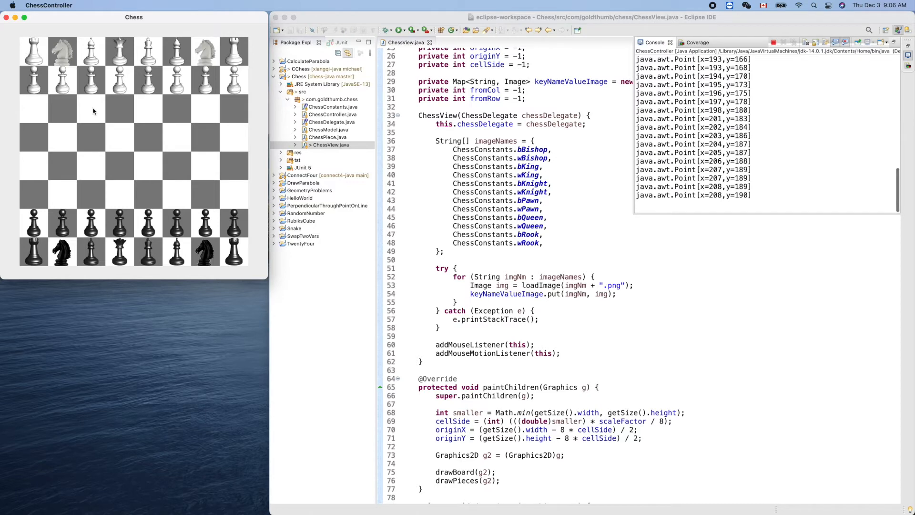
left_click_drag(33, 51, 90, 111)
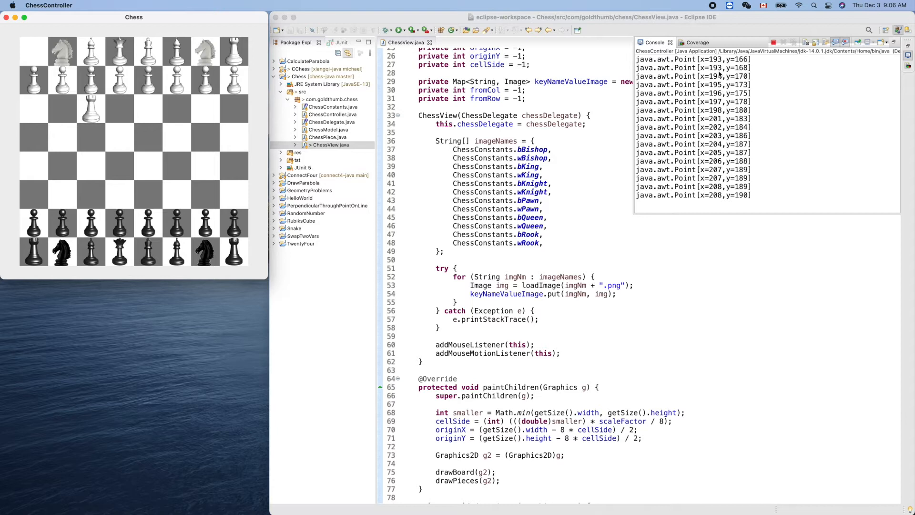
mouse_move(724, 63)
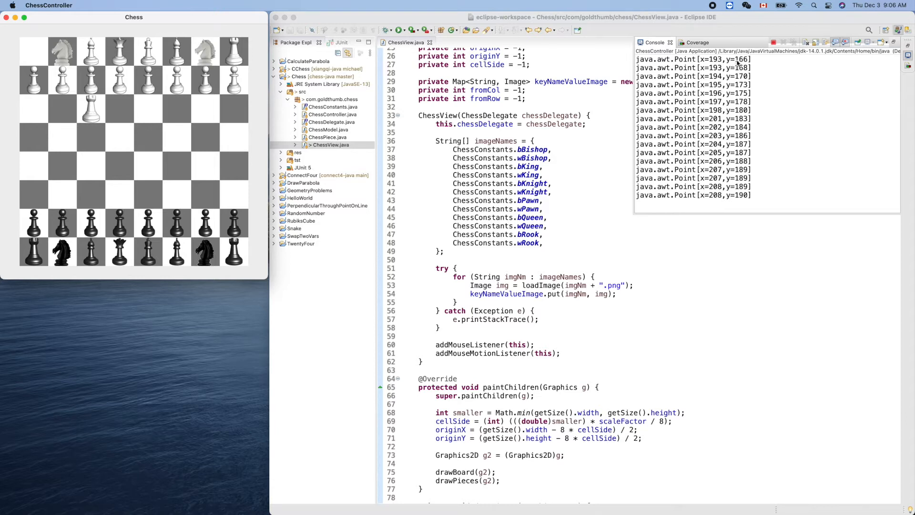
mouse_move(737, 65)
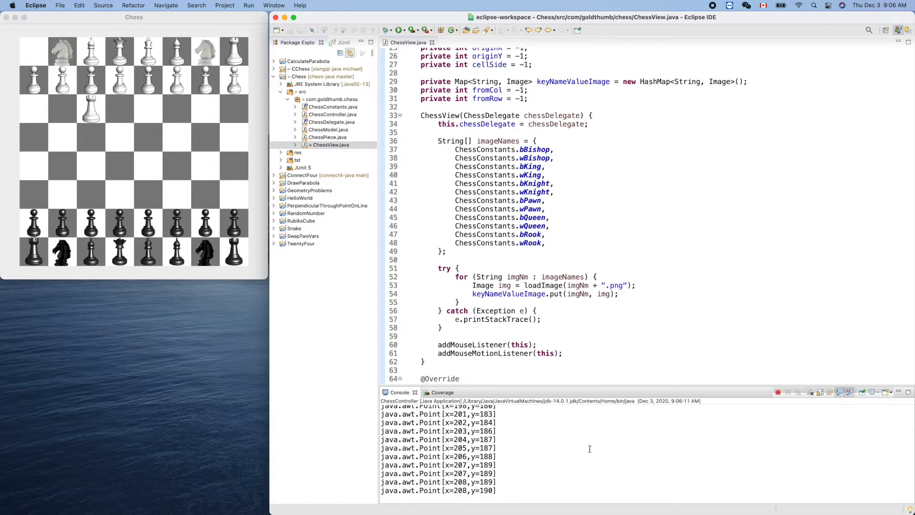
scroll("down", 3)
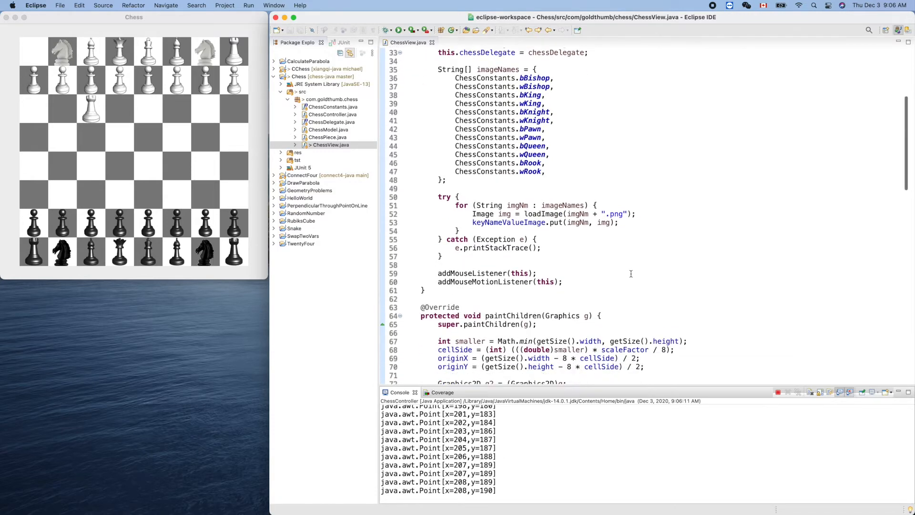
scroll("down", 3)
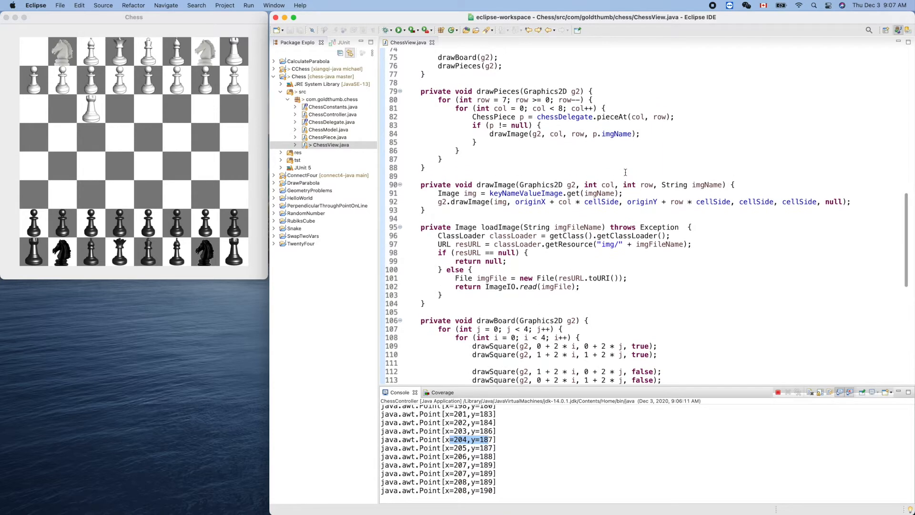
scroll("up", 3)
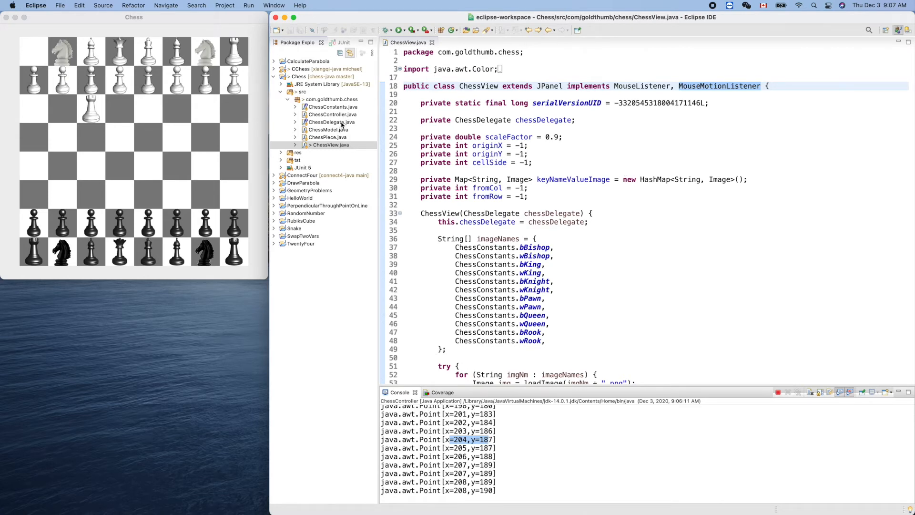
Open ChessDelegate.java with pieceAt and movePiece, then return to the ChessView.java tab
double_click(332, 122)
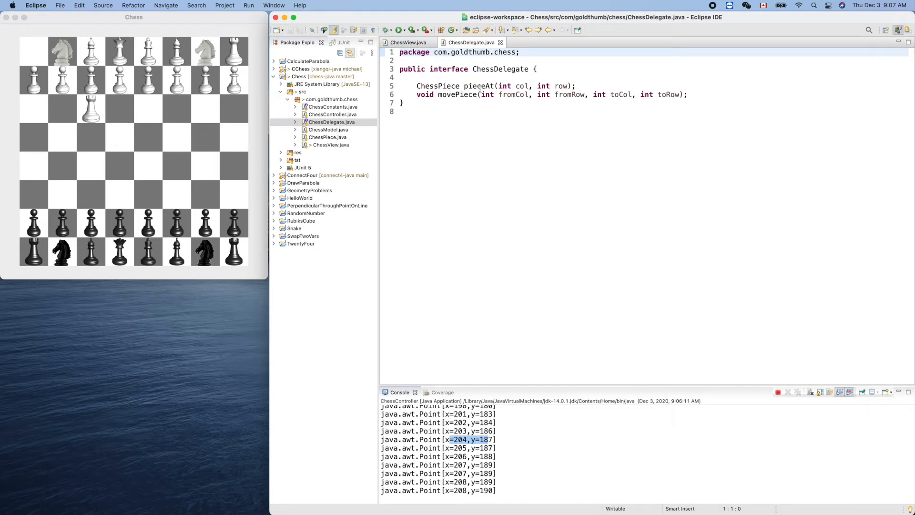
mouse_move(408, 42)
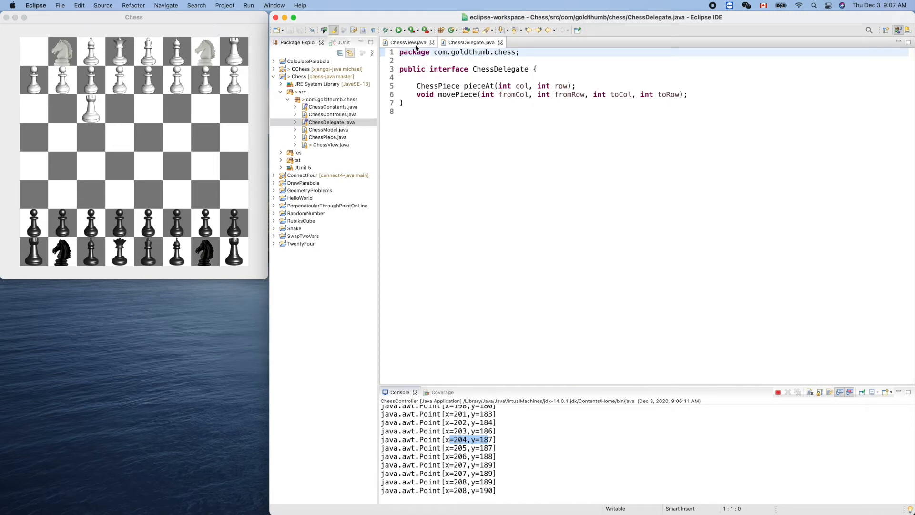
left_click(407, 42)
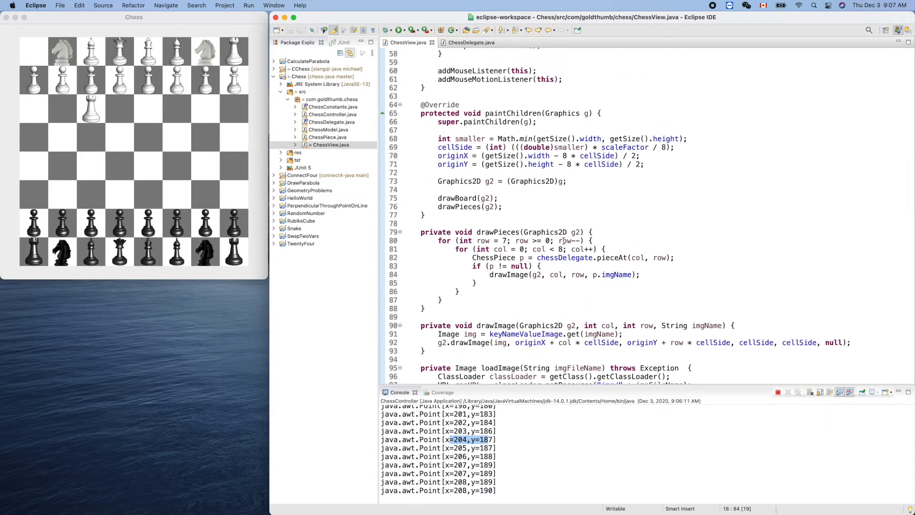
In mousePressed, add ChessPiece movingPiece = chessDelegate.pieceAt(fromCol, fromRow);
scroll("down", 3)
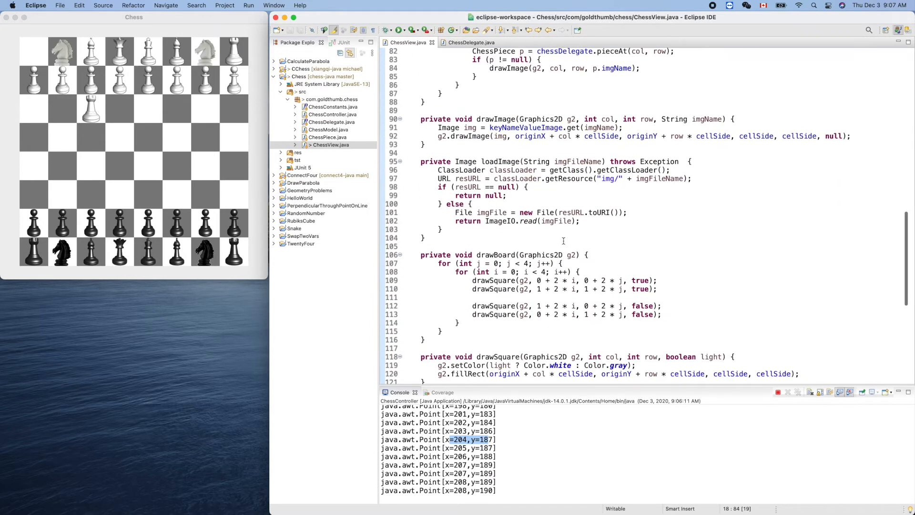
scroll("down", 3)
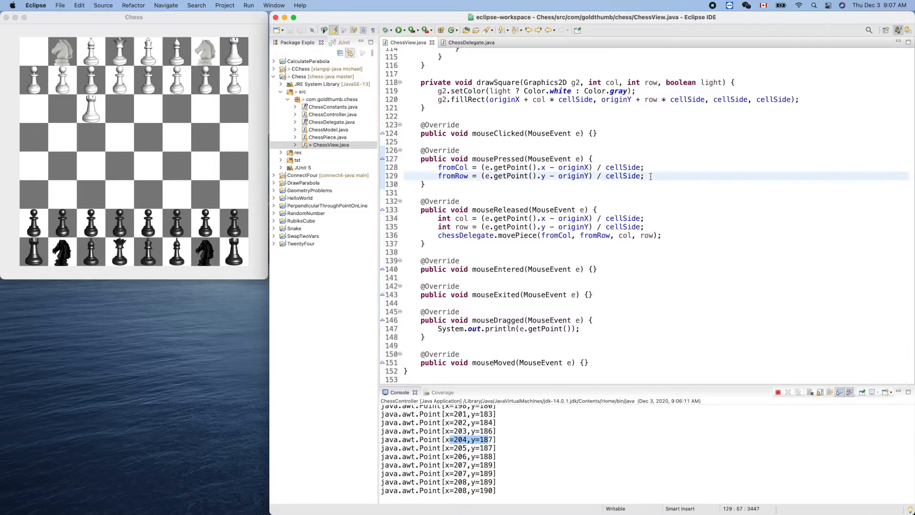
key("enter")
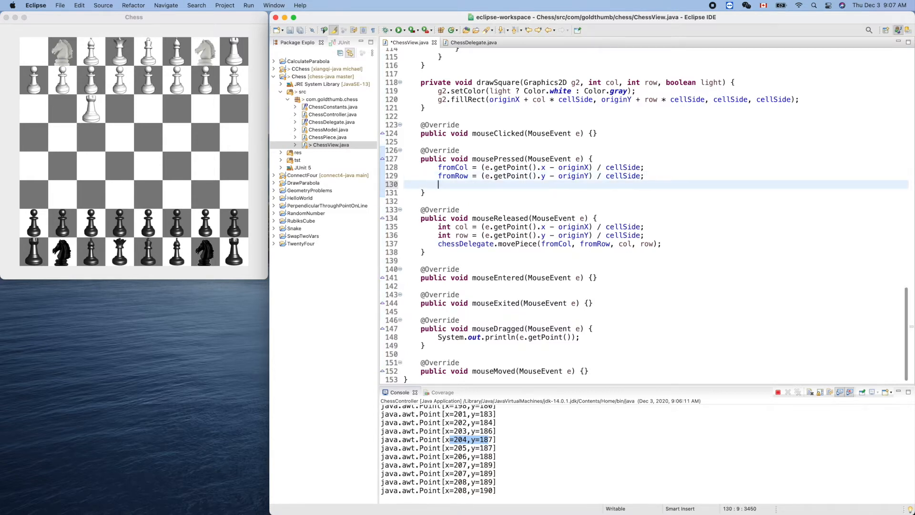
type("ChessPiece")
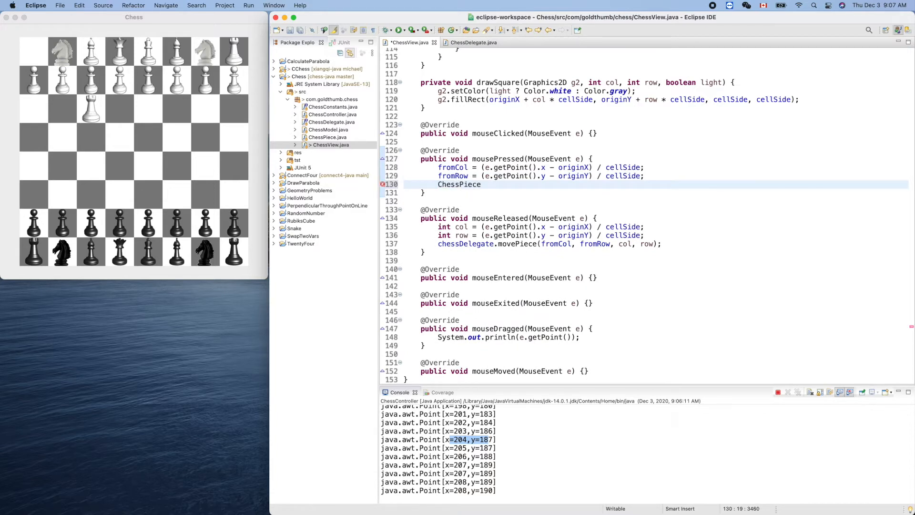
type("movingPiece =")
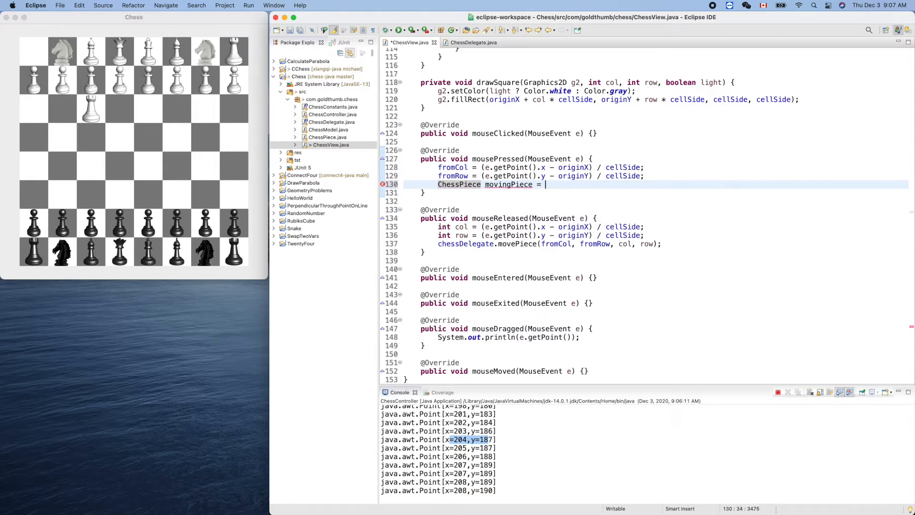
type("che")
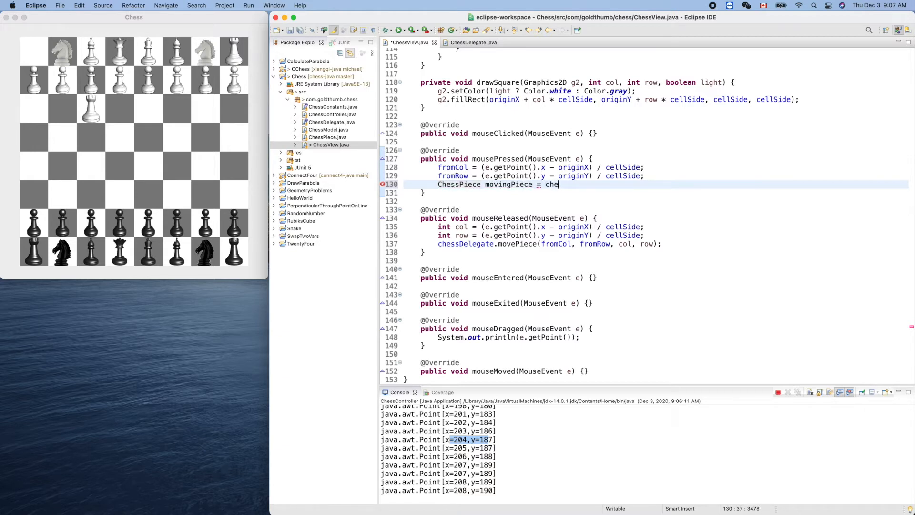
type("sd")
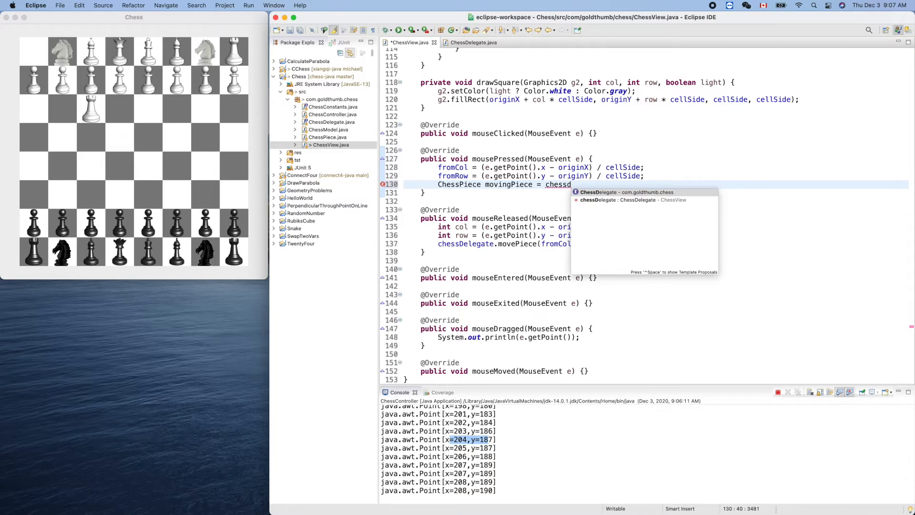
type(".pieceAt(fromCol, fromRow);")
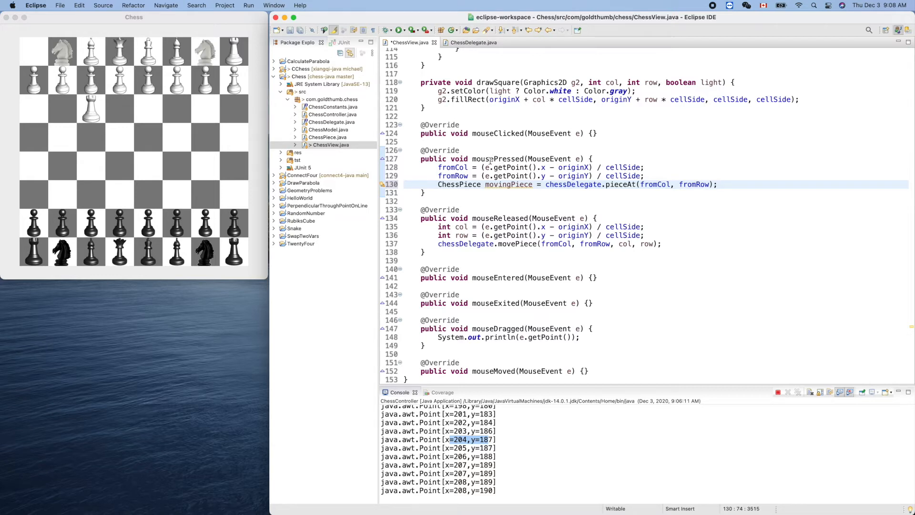
mouse_move(494, 159)
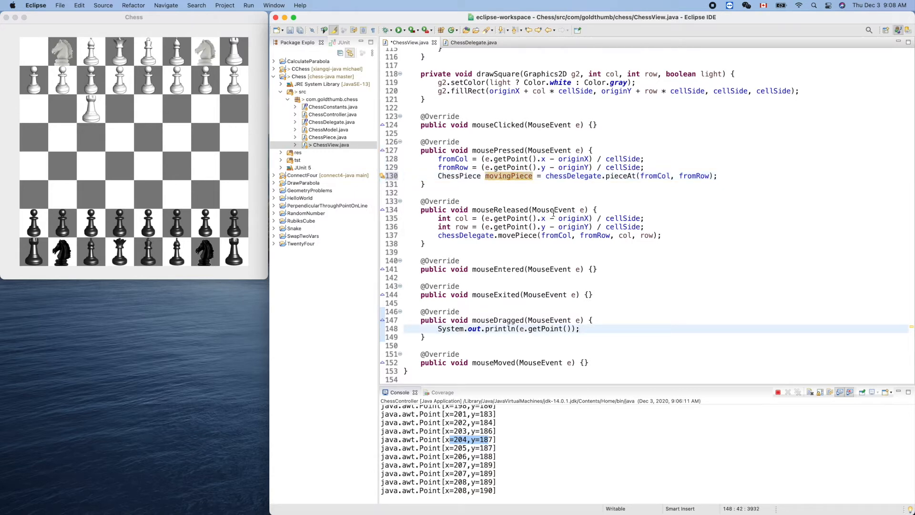
Declare a private ChessPiece movingPiece field below fromRow
left_click(461, 176)
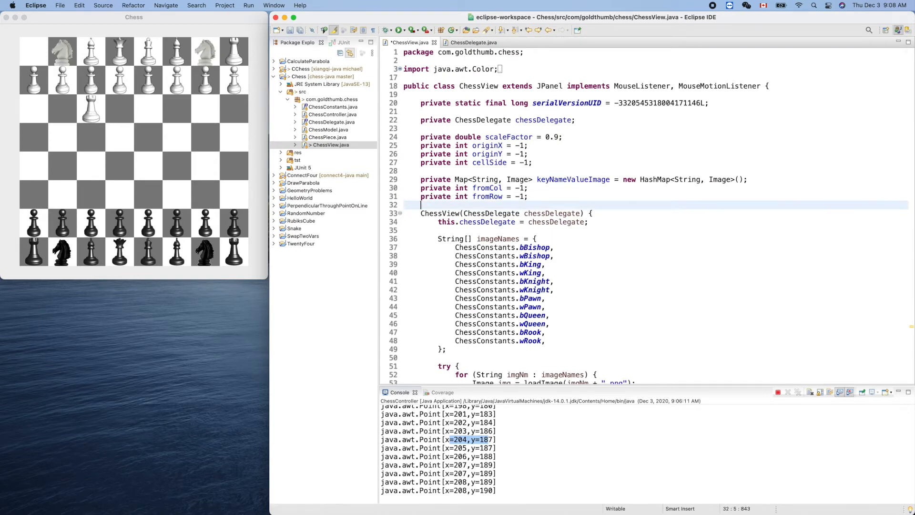
type("pi")
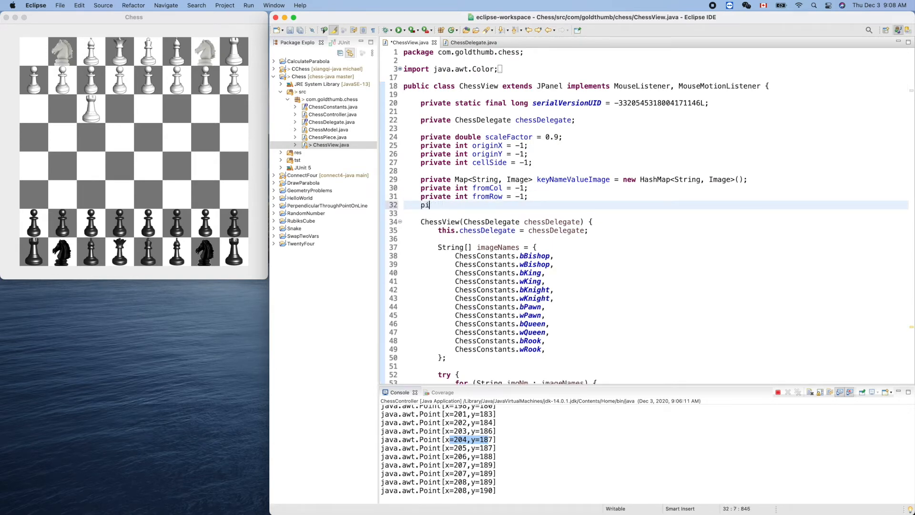
type("rivate")
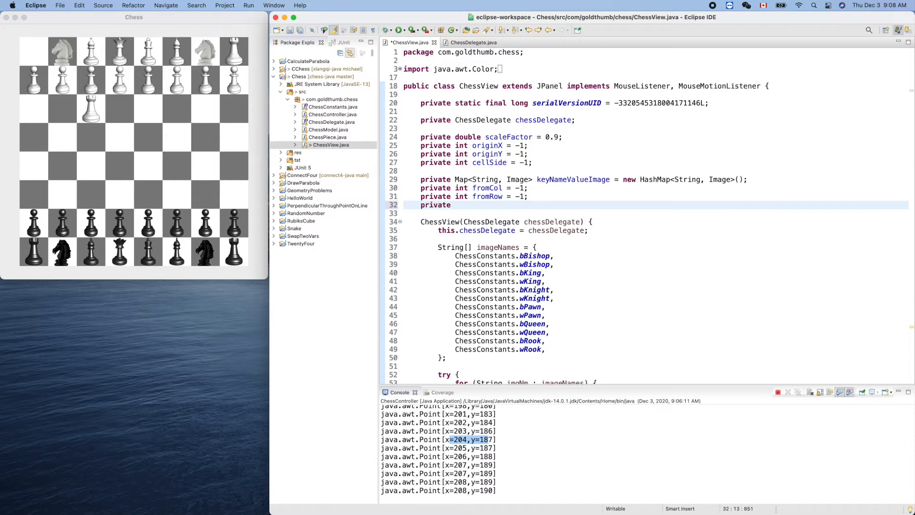
type("ChessPiece movingPiece;")
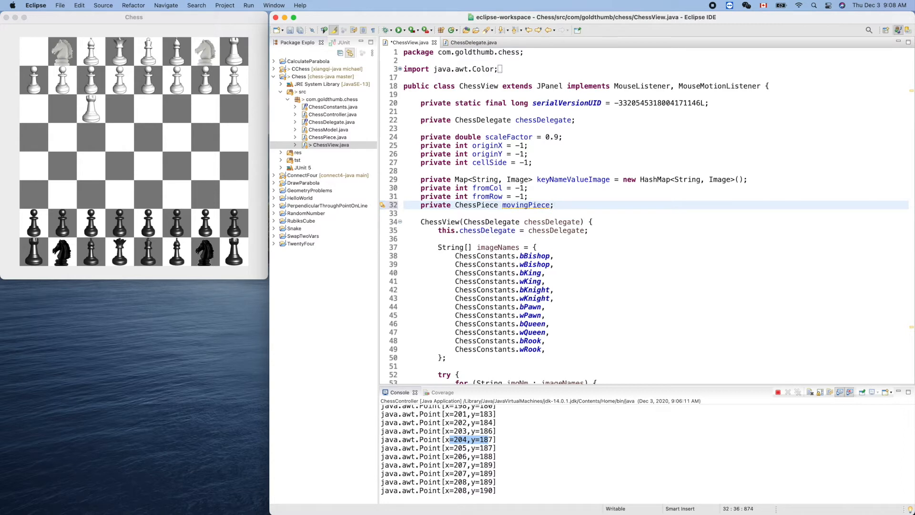
mouse_move(557, 207)
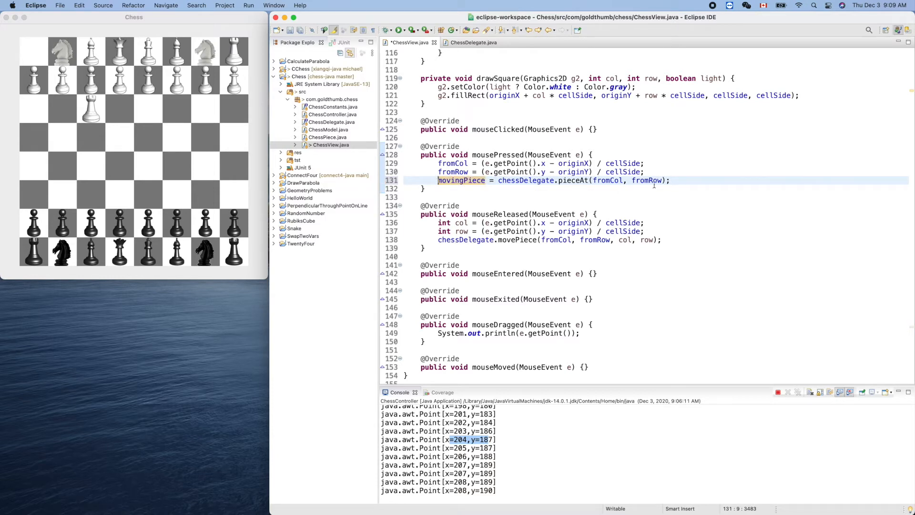
mouse_move(658, 185)
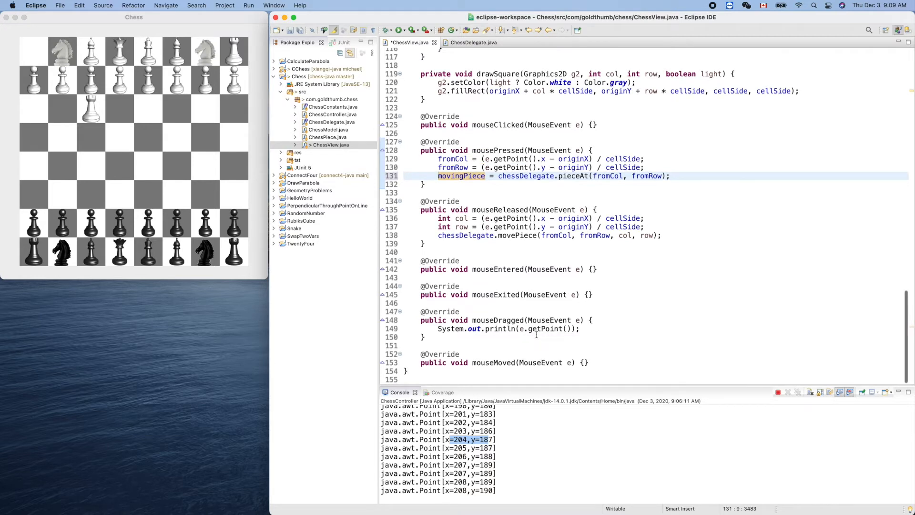
Add an if (movingPiece != null) block inside mouseDragged
left_click(577, 329)
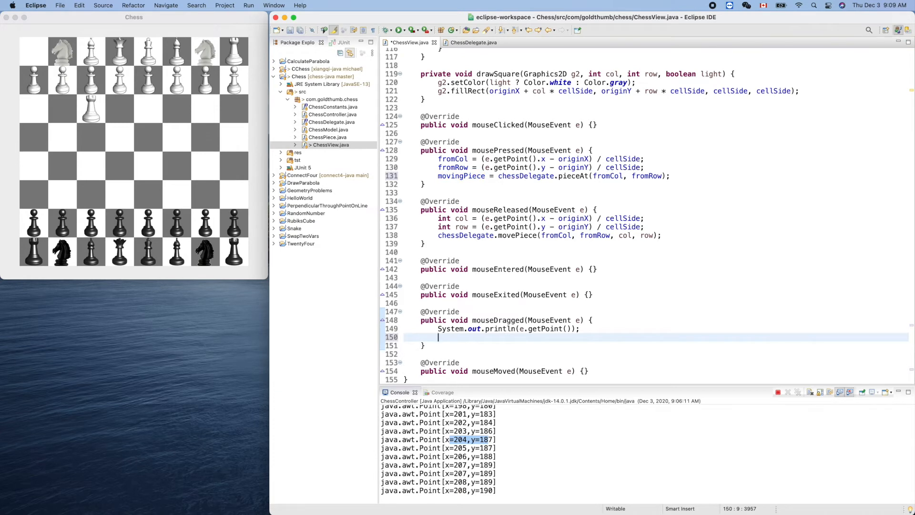
type("if")
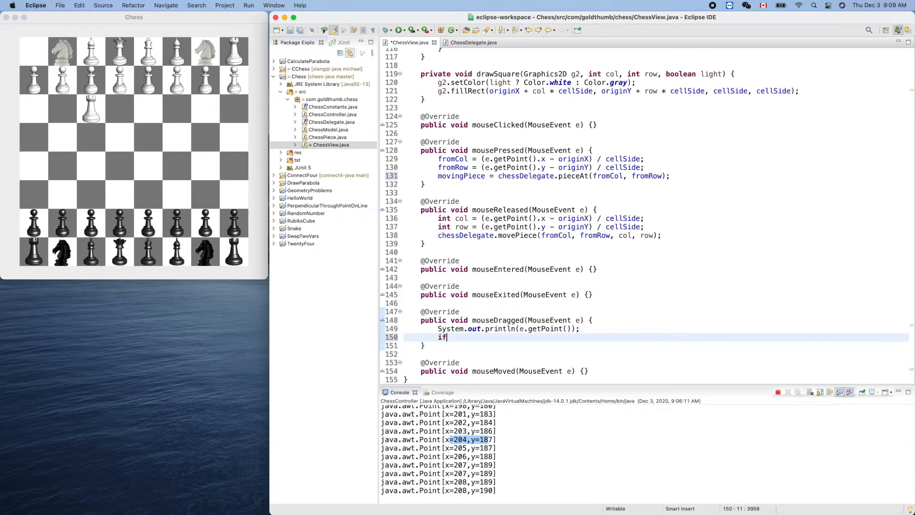
type("(condition) {")
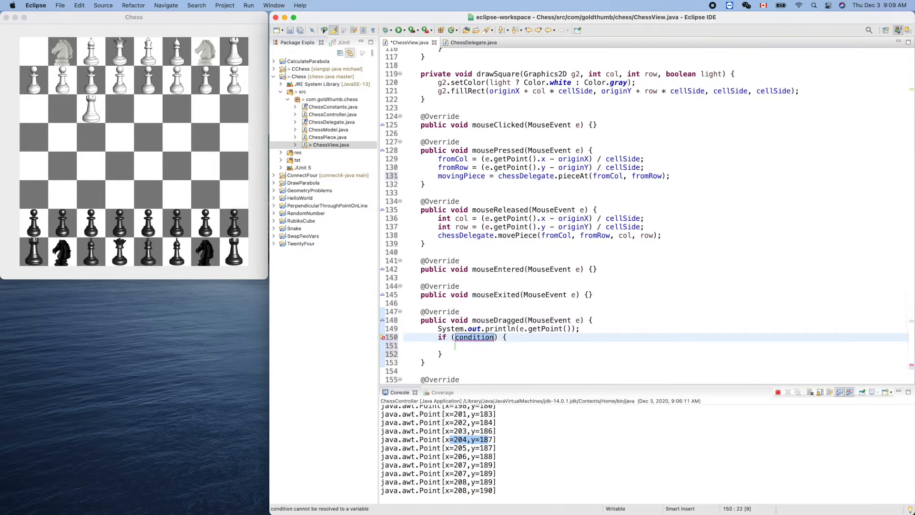
type("movingPiece")
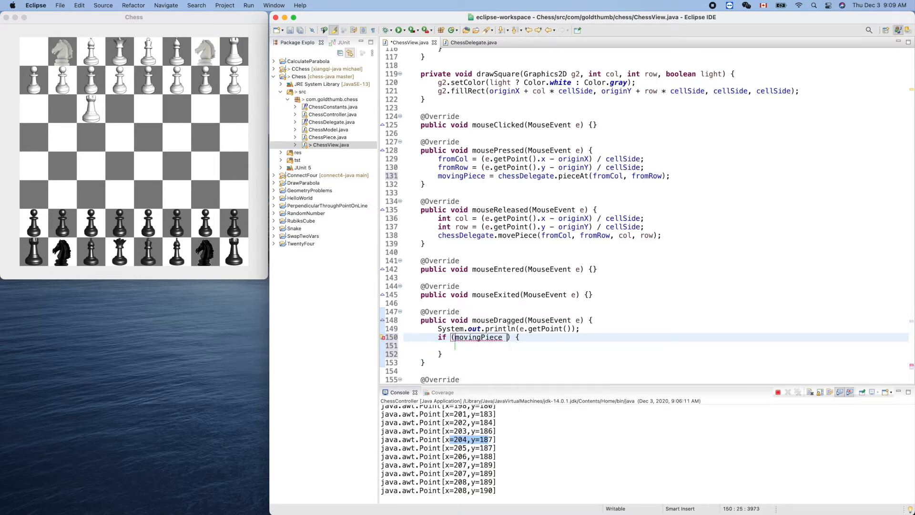
type("!= n")
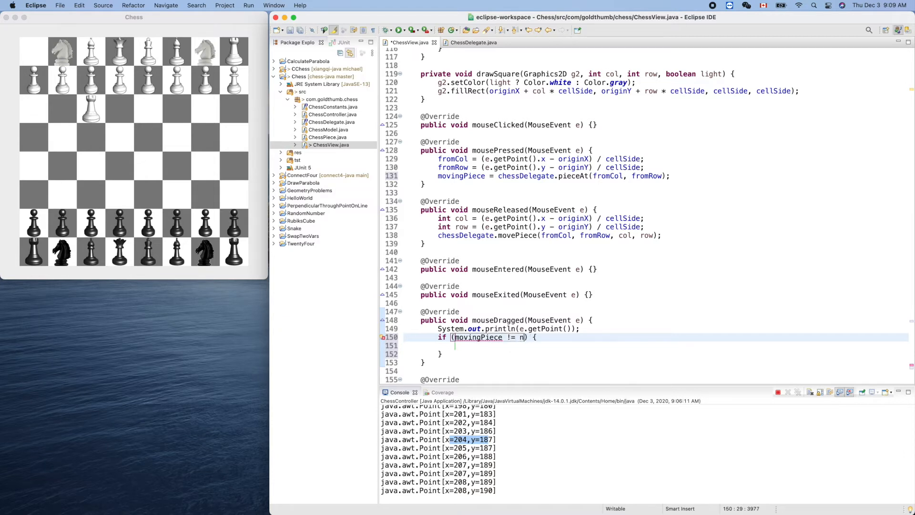
type("ull")
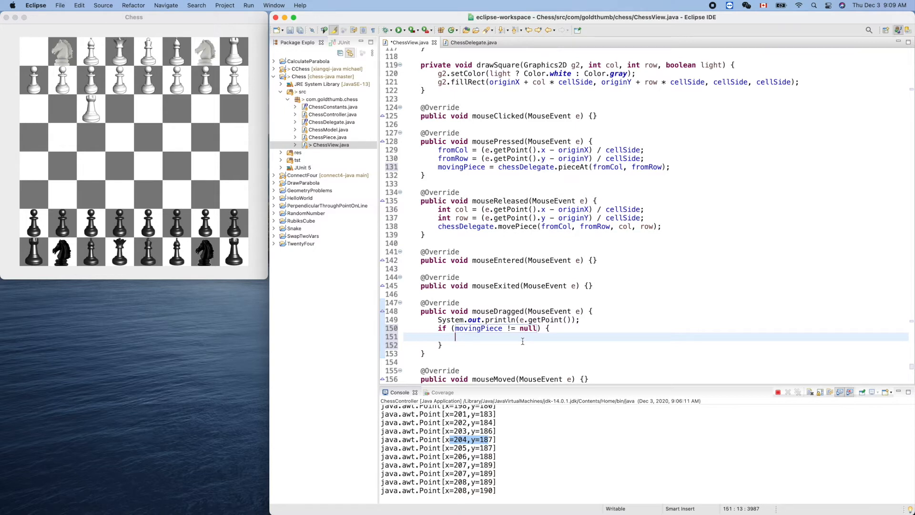
Type a temporary //NPE comment, then delete it and a stray letter
type("//")
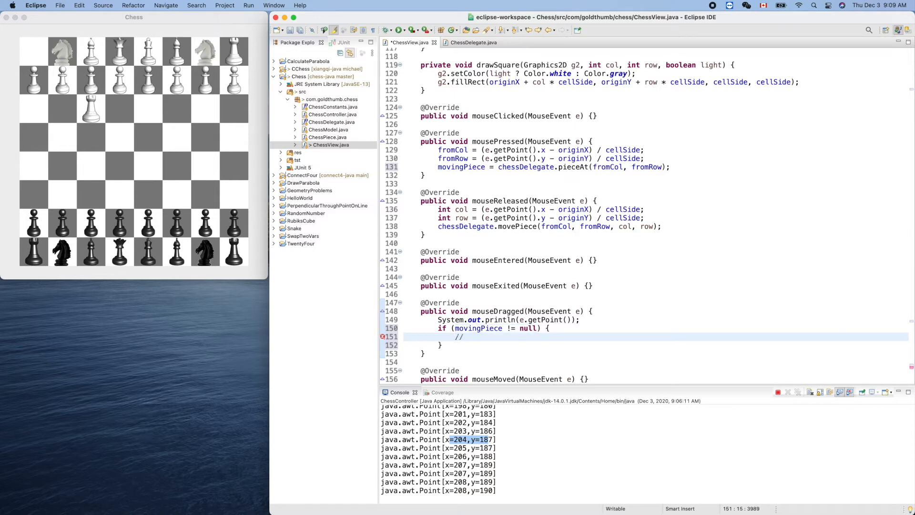
type("NP")
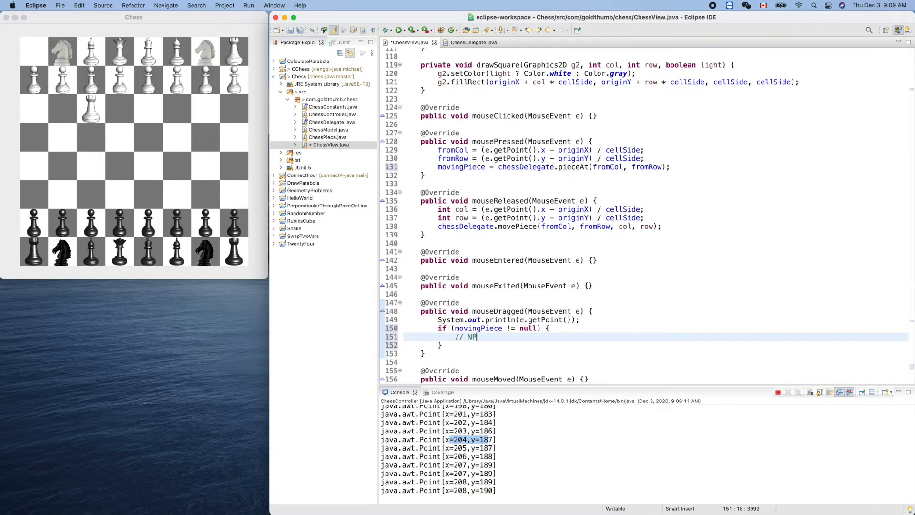
type("E")
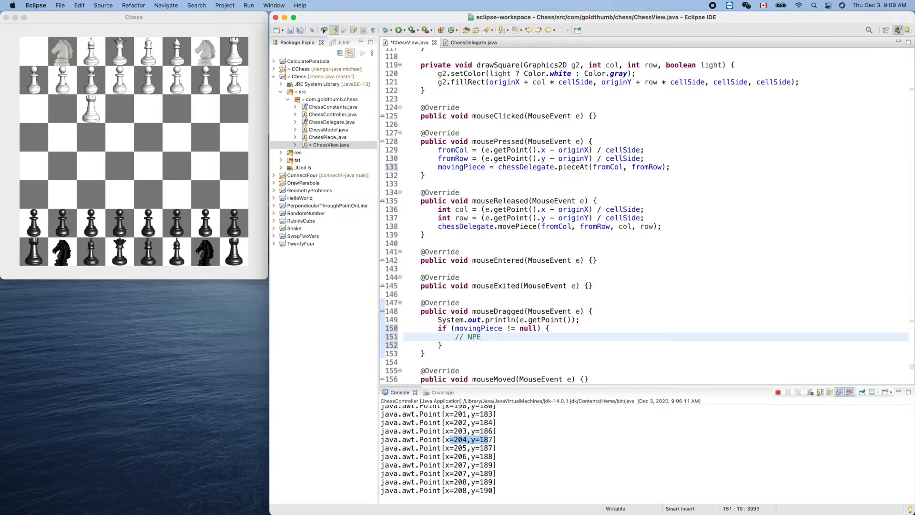
left_click(478, 337)
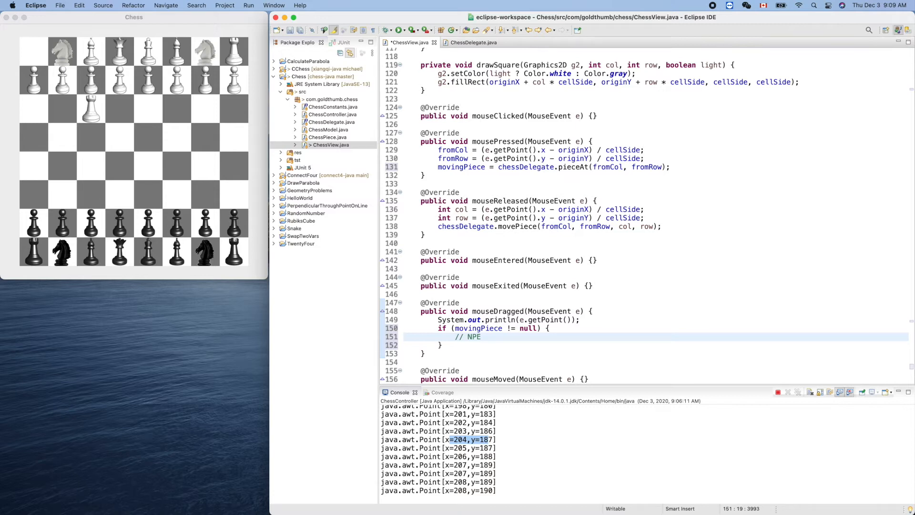
left_click(480, 337)
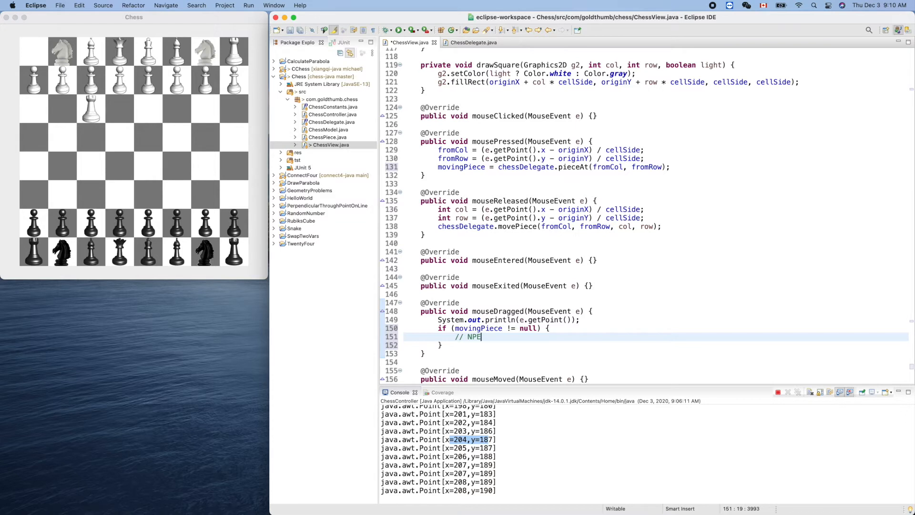
key("Backspace")
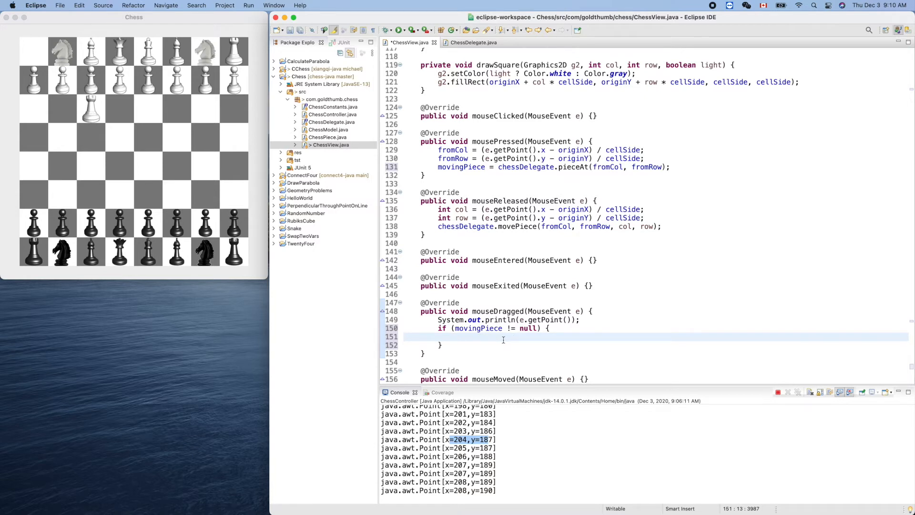
type("g")
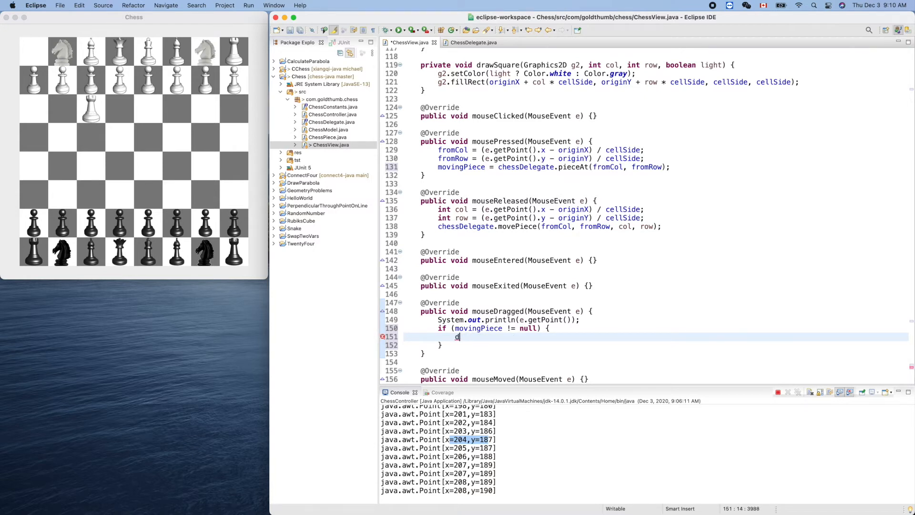
key("Backspace")
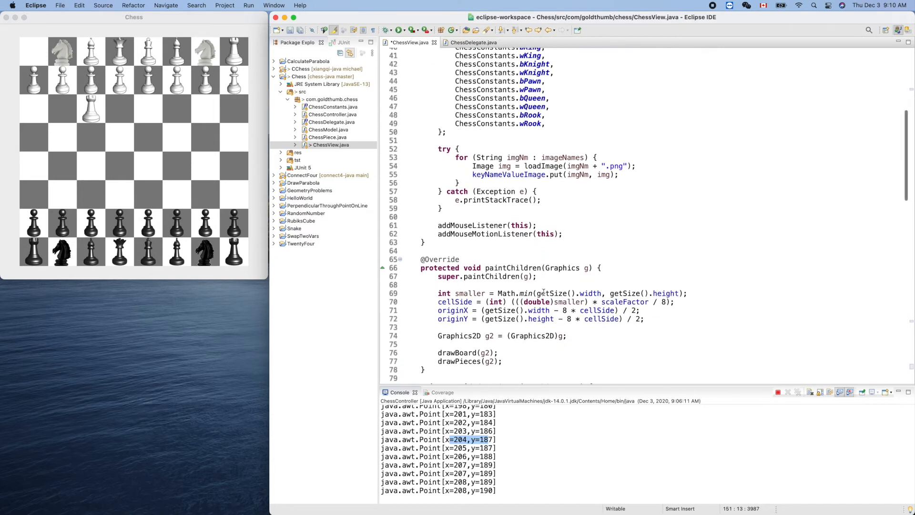
Below the loops in drawPieces, start an if (movingPiece != null) block
scroll("down", 3)
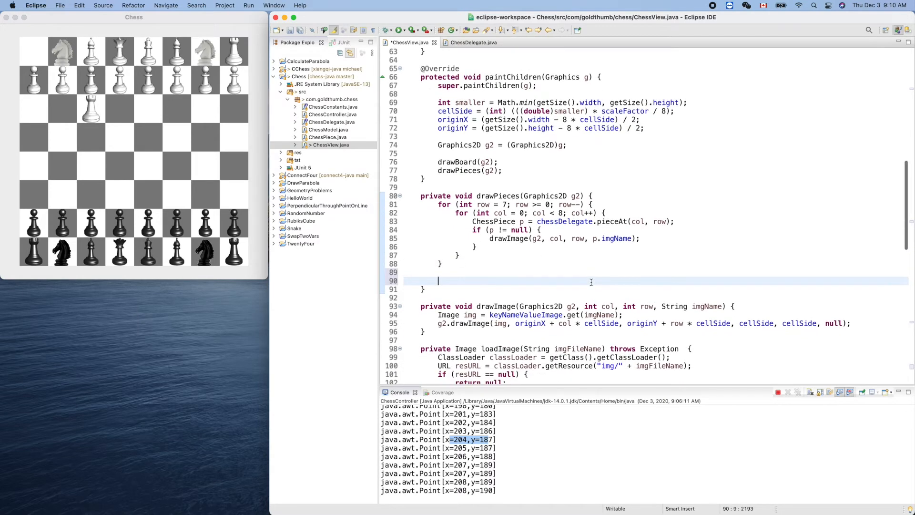
type("if (mov) {")
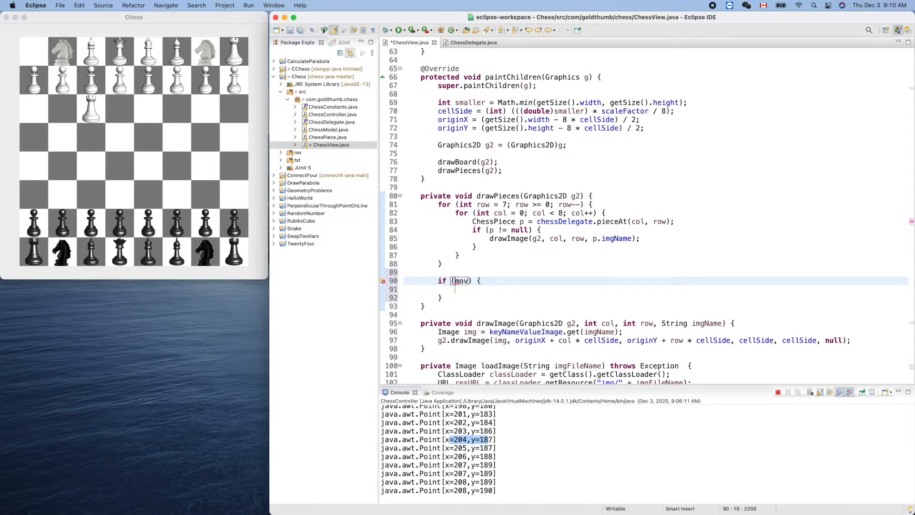
type("ingPiece")
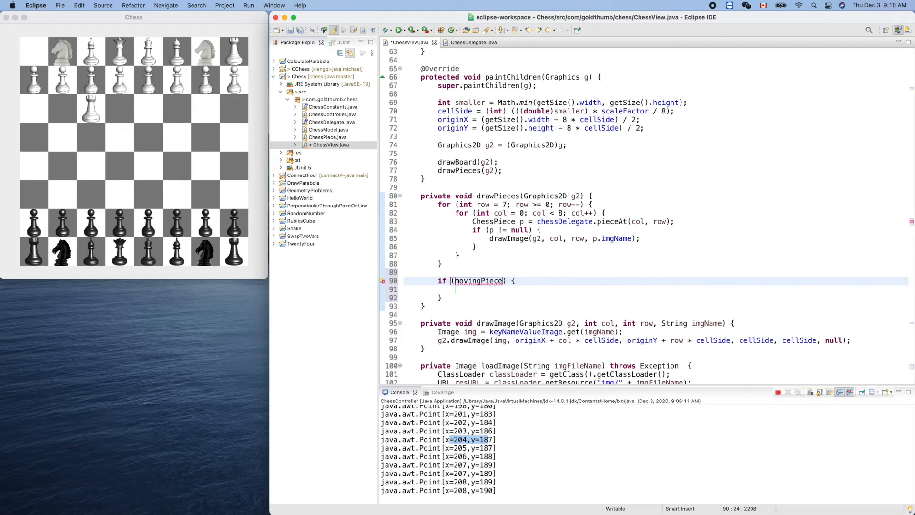
type("!=")
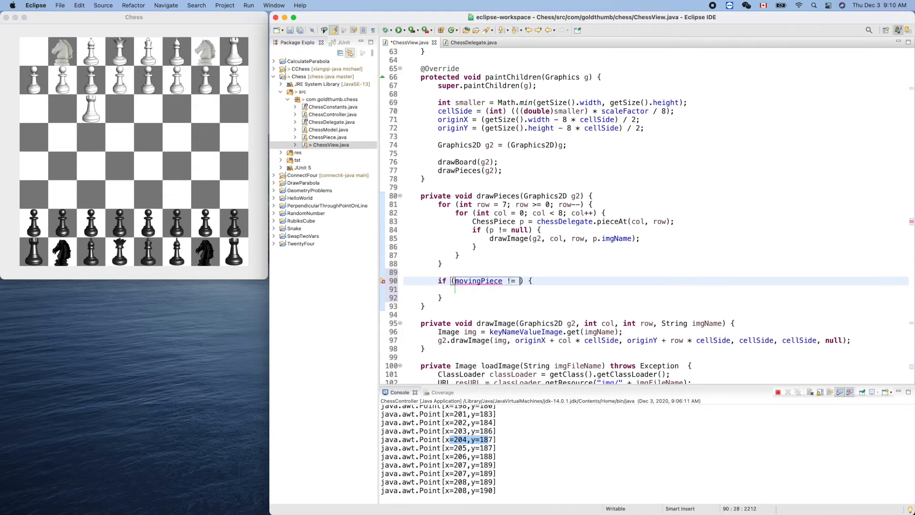
type("null")
type("Image img = keyNameValueImage.get(imgName);")
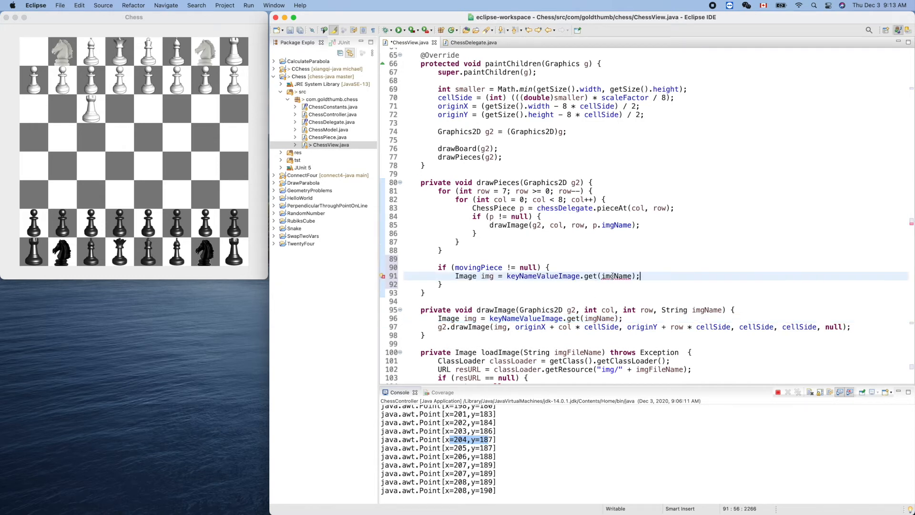
Fix the unresolved image lookup to use movingPiece.imgName
left_click(616, 276)
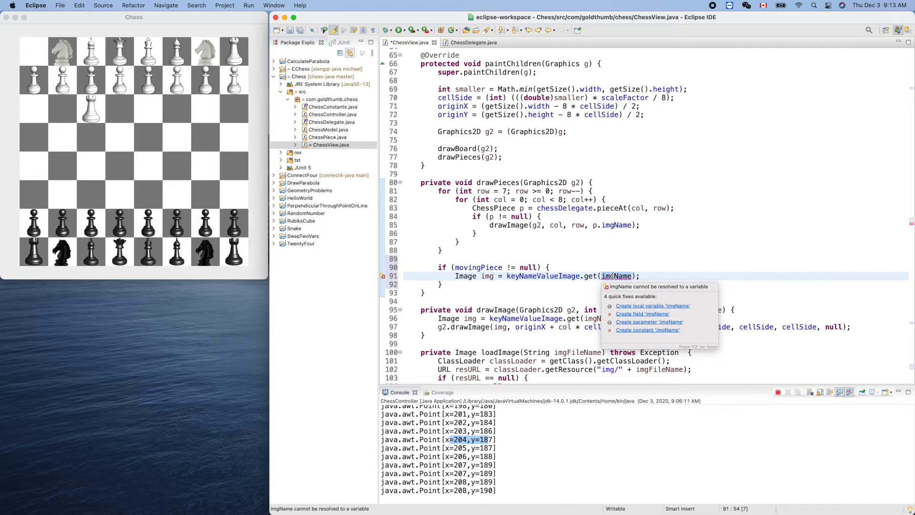
type("movingPiece")
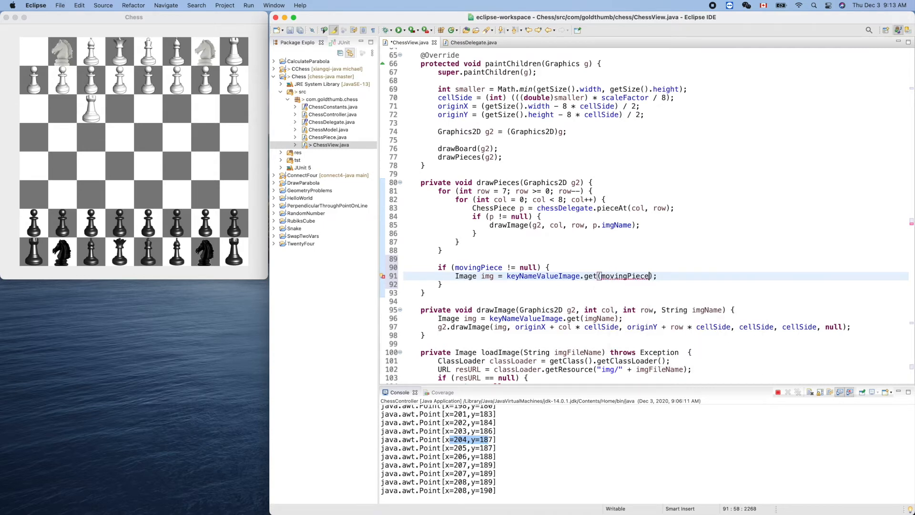
type(".imgName")
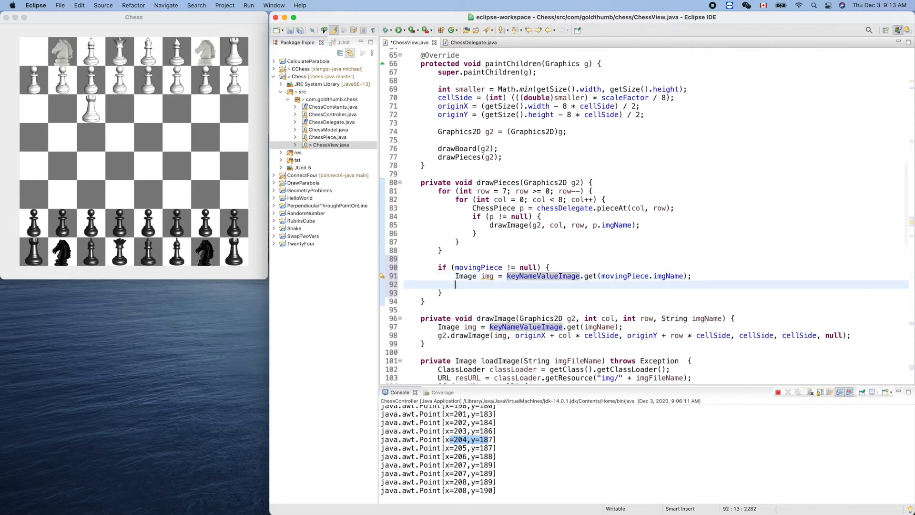
On the next line, start a g2.drawImage call via content assist
scroll("down", 3)
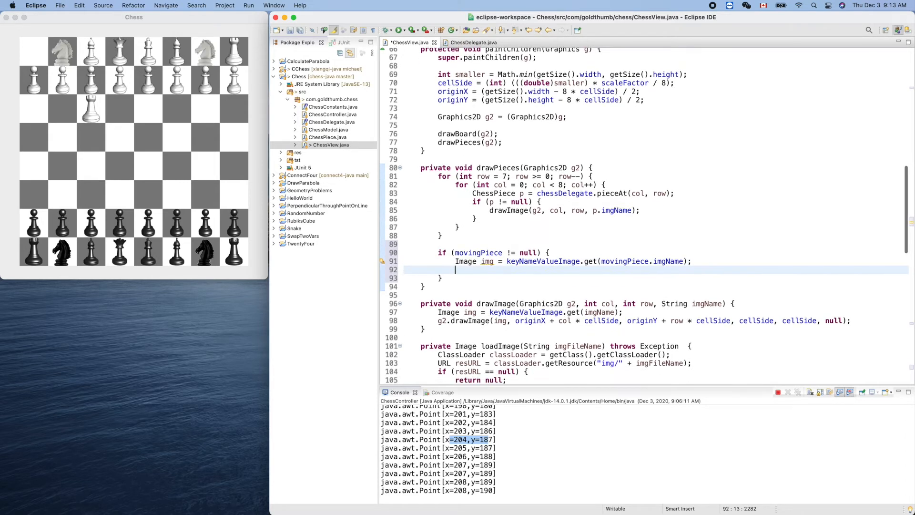
type("g2")
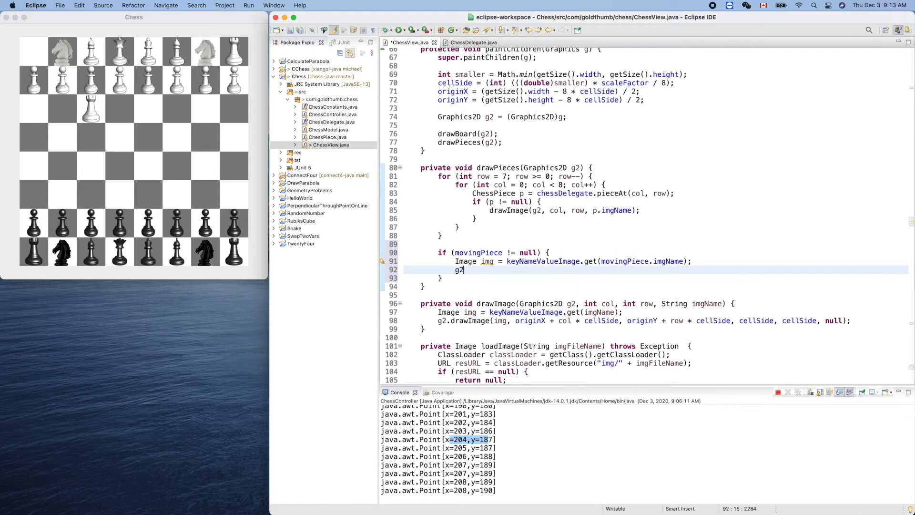
type("dr")
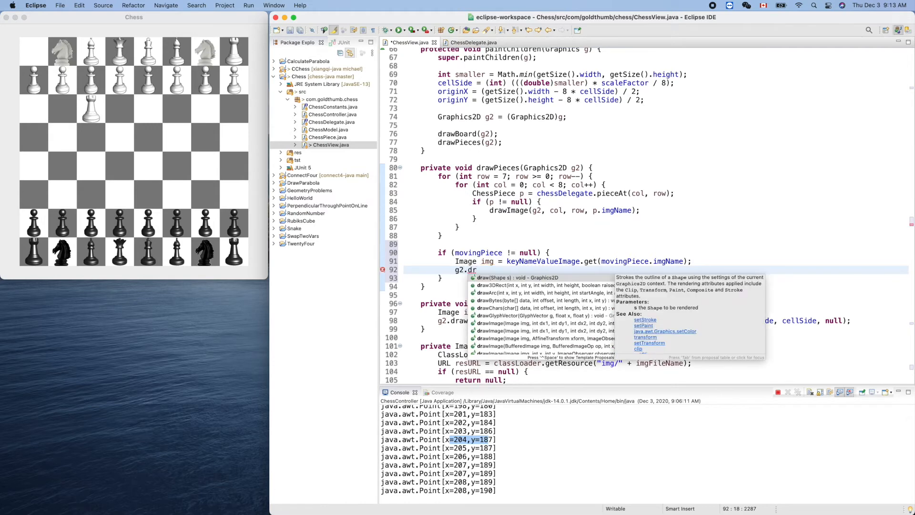
type("awim")
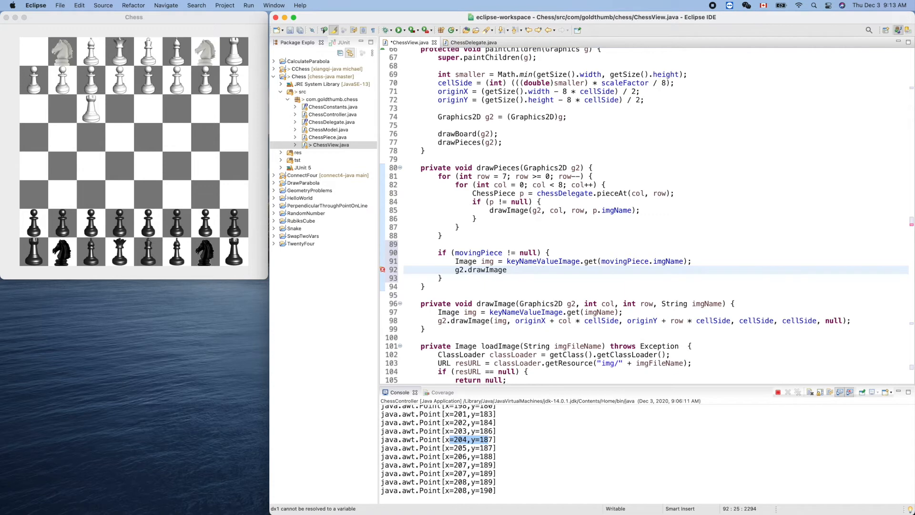
Give drawImage the arguments img, originX + col * cellSide, originY + row * cellSide, cellSide, cellSide, null
type("(")
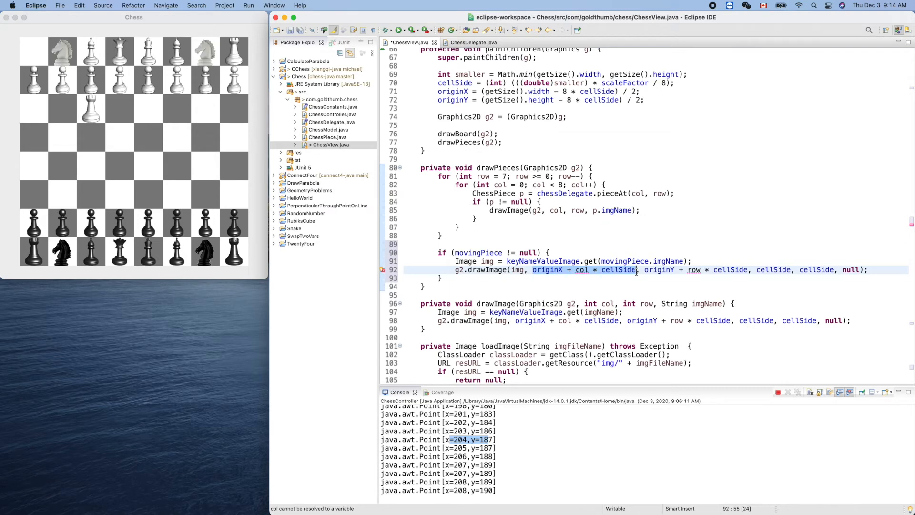
mouse_move(612, 288)
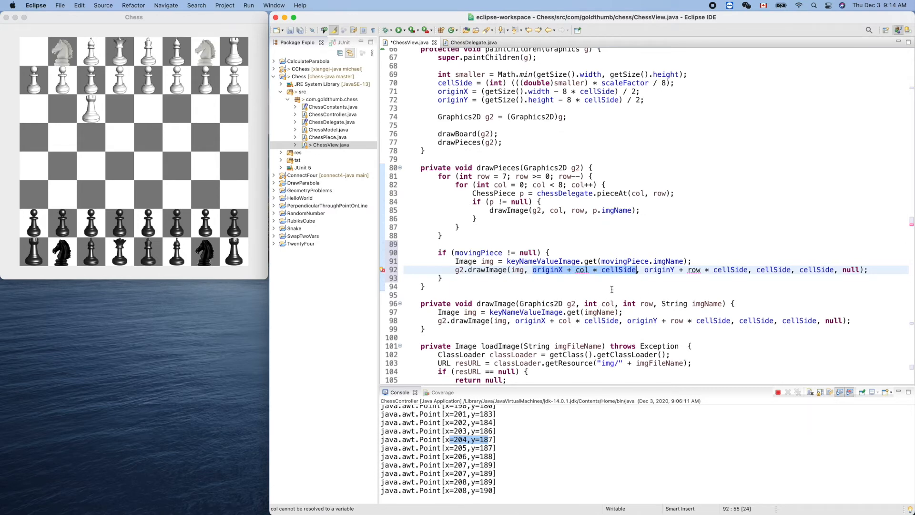
Declare 'private Point movingPiecePoint;' below the movingPiece field
scroll("down", 3)
type("priv")
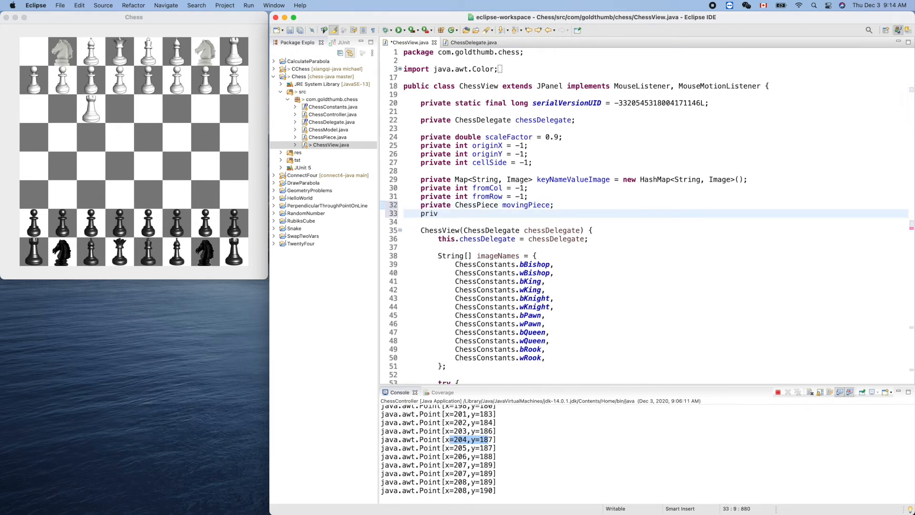
type("ate Poin")
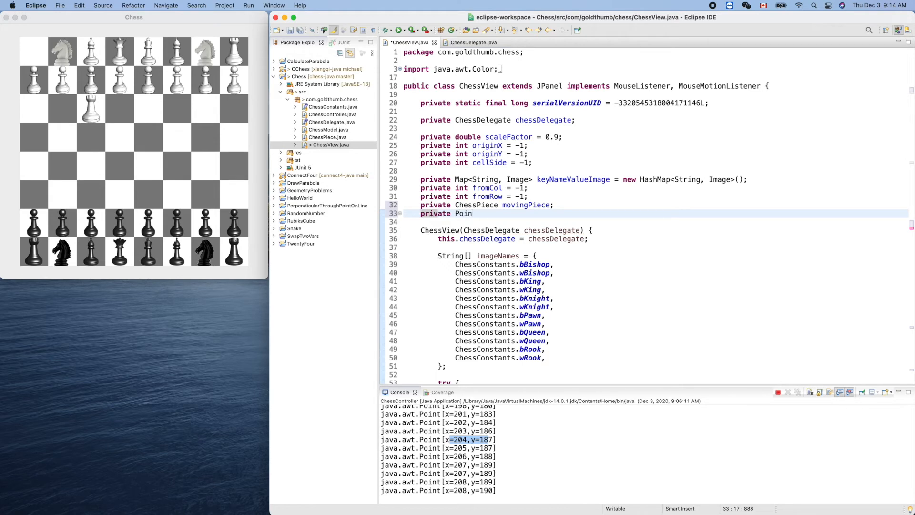
type("t")
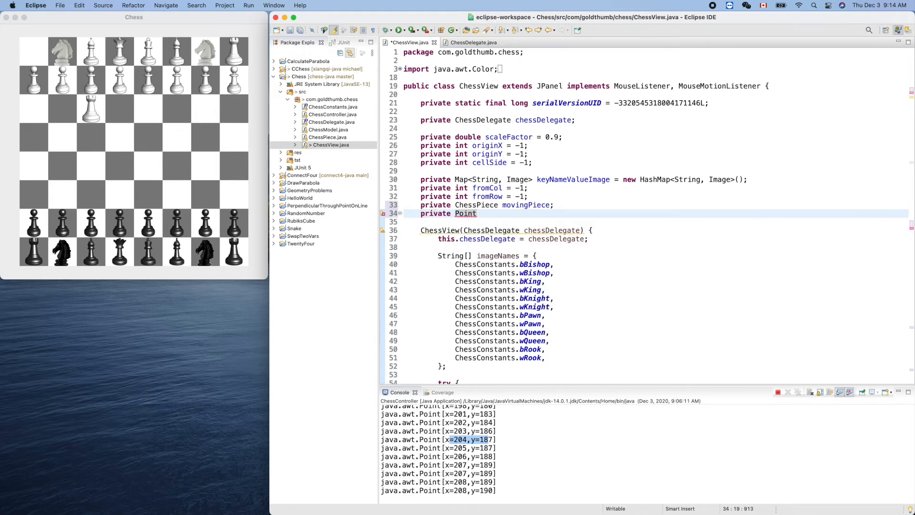
type("movingPi")
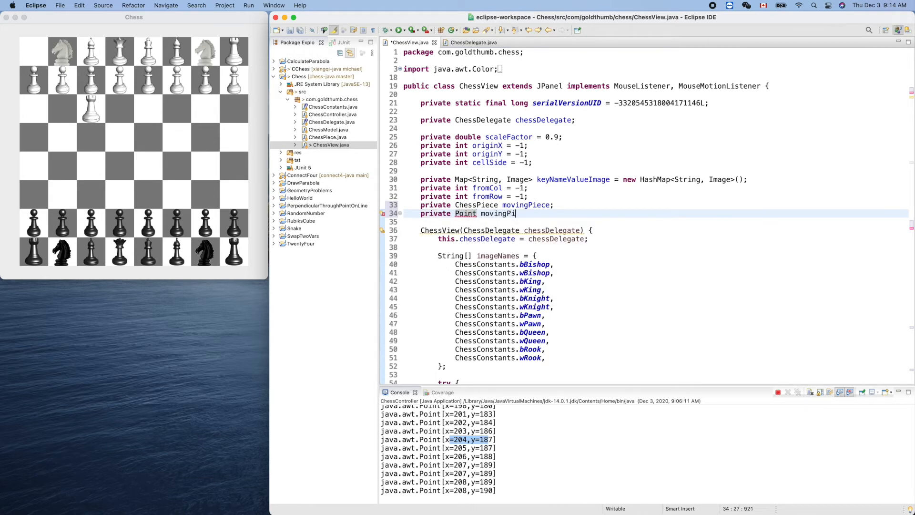
type("ecePoint;")
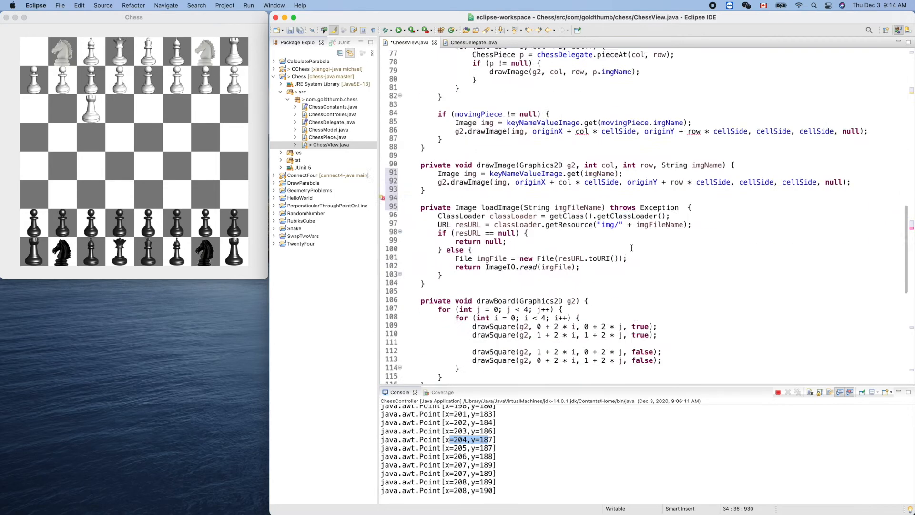
In mouseDragged, add 'movingPiecePoint = e.getPoint();' below the println line
scroll("down", 3)
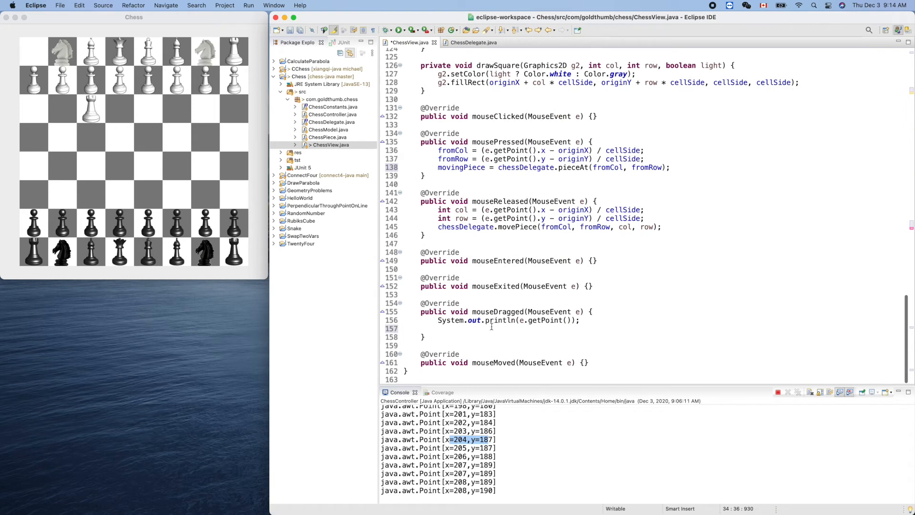
type("mov")
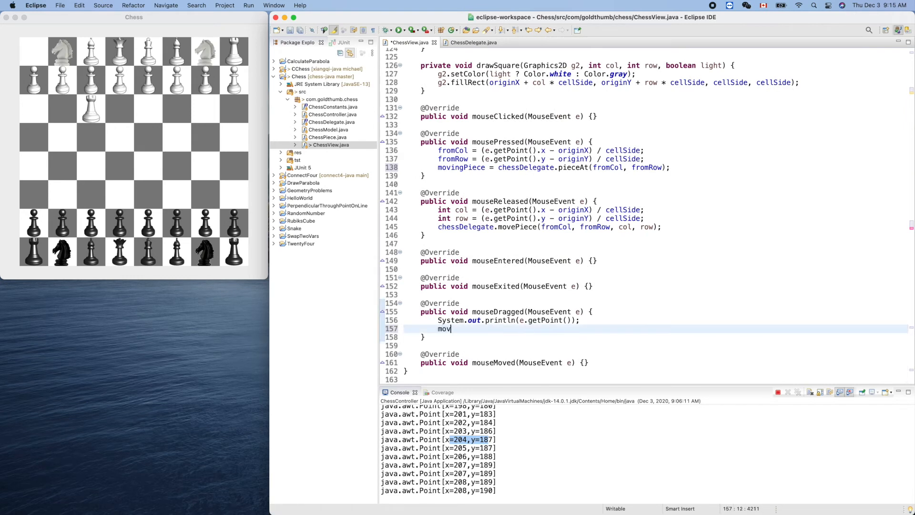
type("mov")
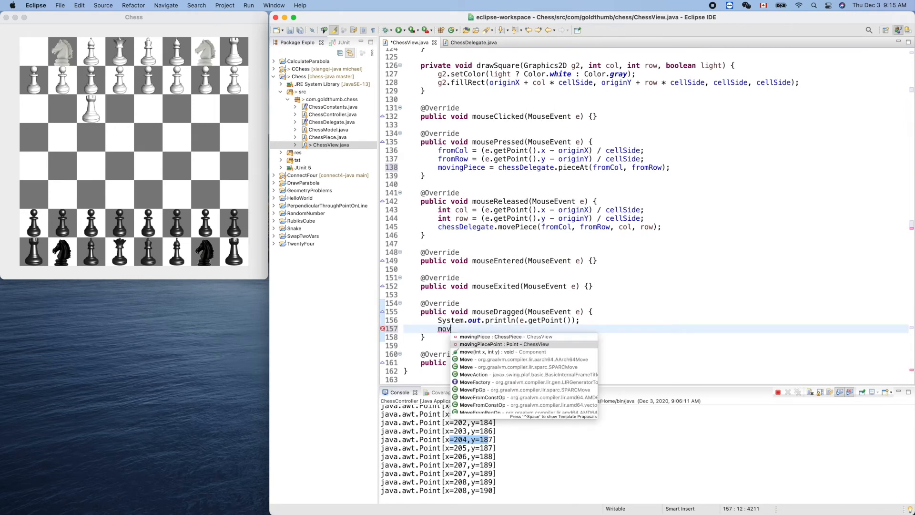
type("ingPiecePoint = e.getPoint(")
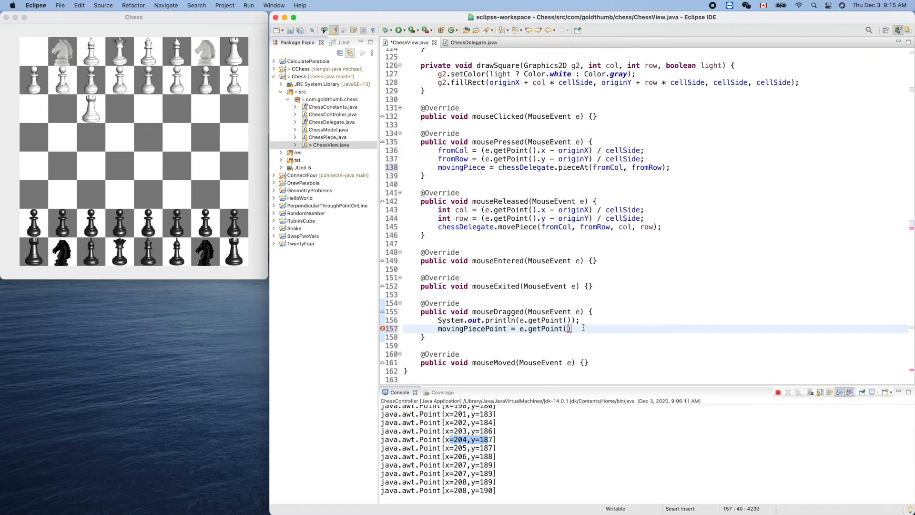
type(";")
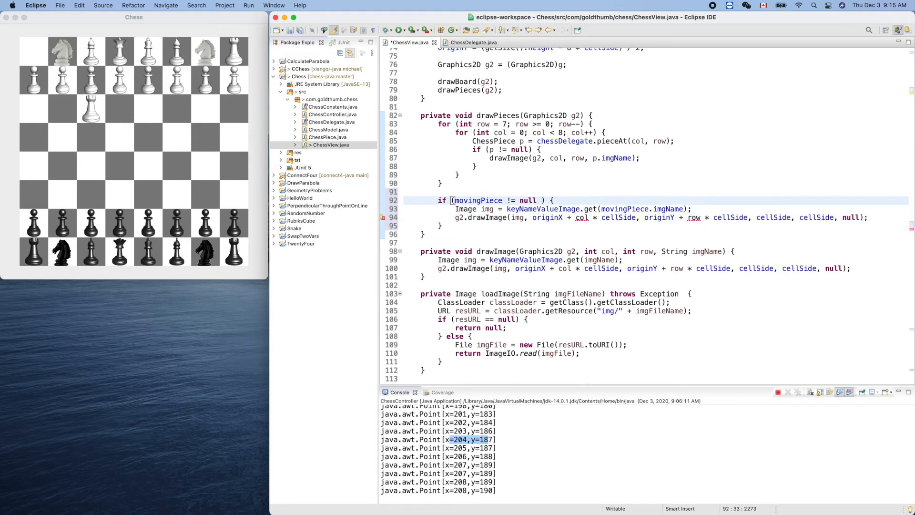
Add '&& movingPiecePoint != null' to the condition and position drawImage at movingPiecePoint.x, movingPiecePoint.y
type("&& mov")
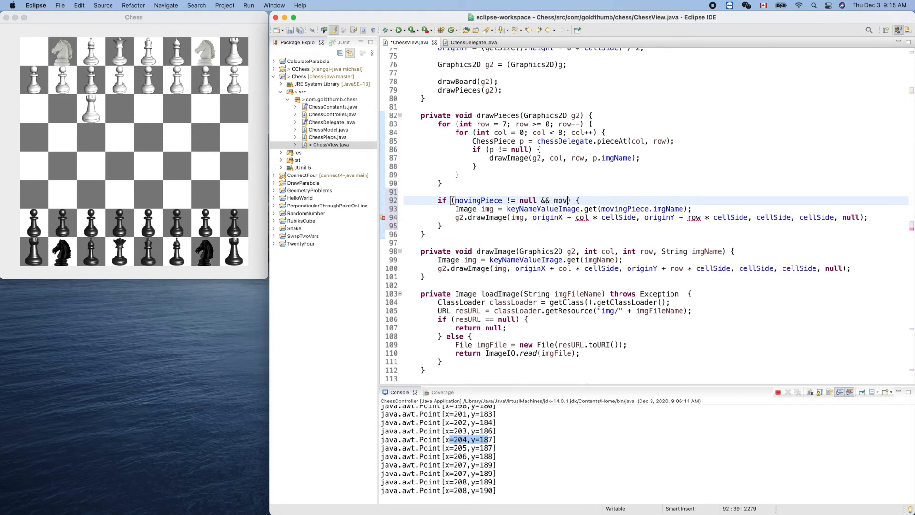
type("ingPiecePoint != null")
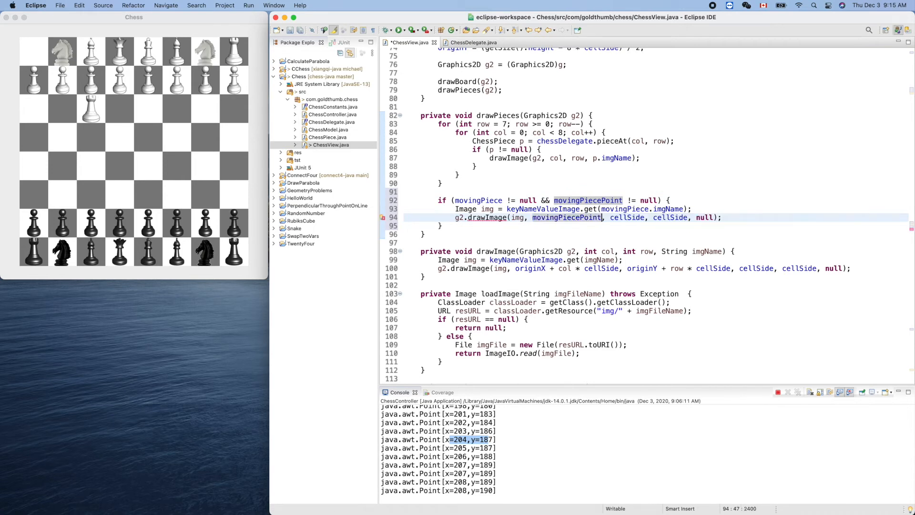
type(".x")
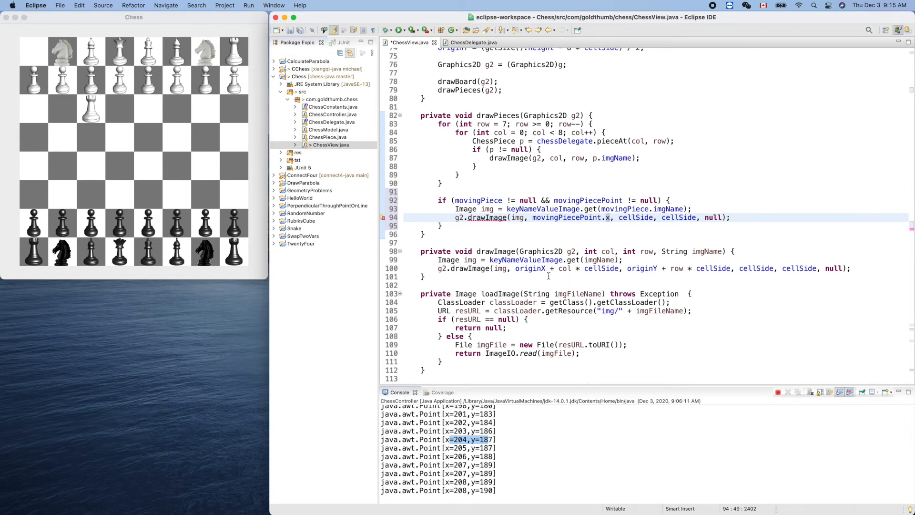
type(",")
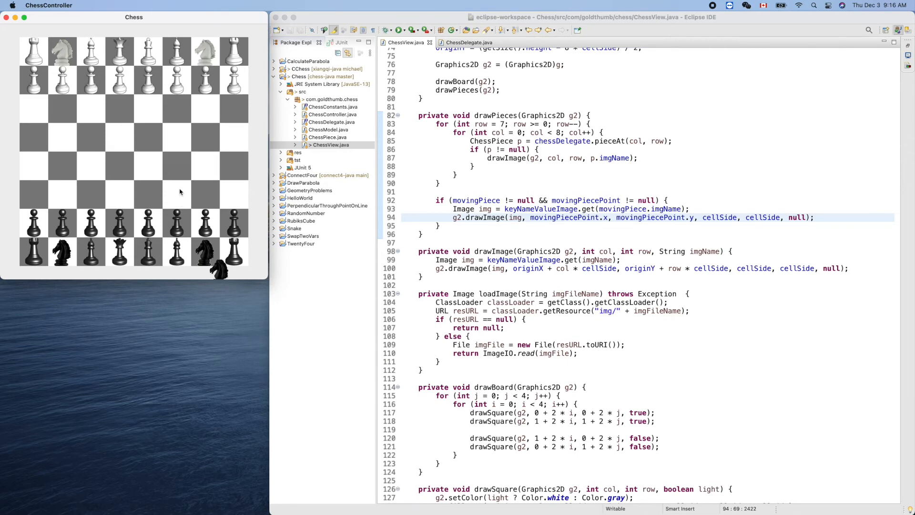
mouse_move(634, 201)
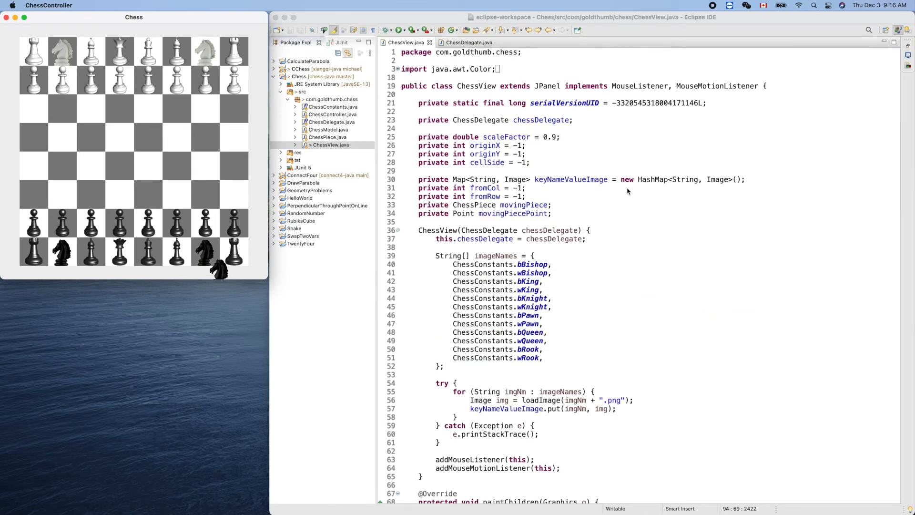
Scroll through ChessView back to mouseDragged's movingPiecePoint code after testing the knight drag
scroll("down", 3)
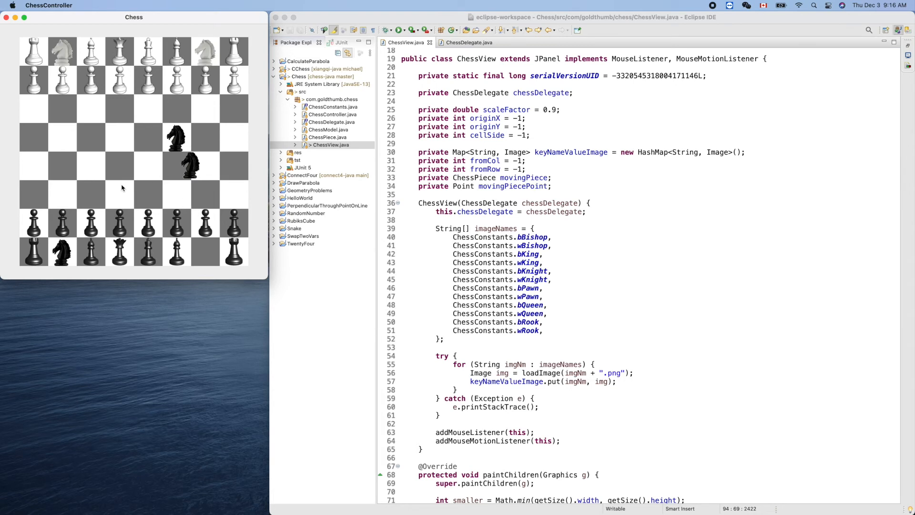
mouse_move(121, 144)
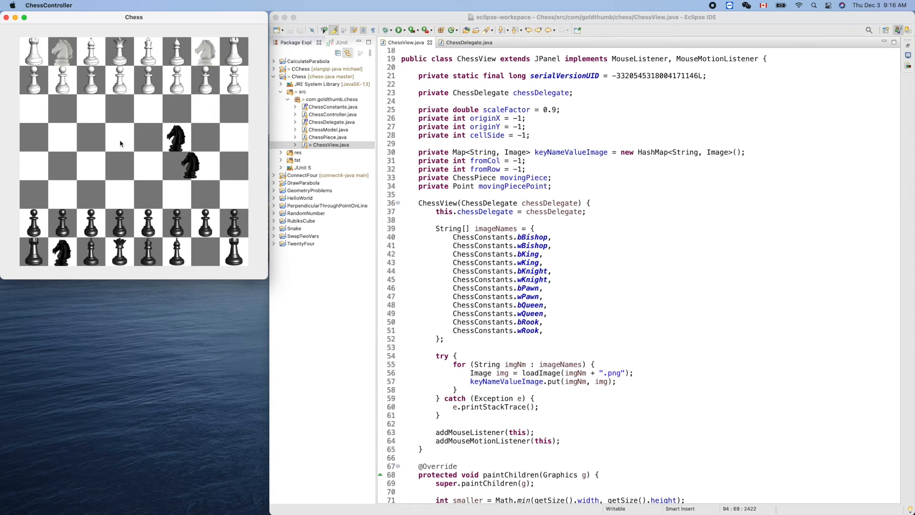
scroll("down", 3)
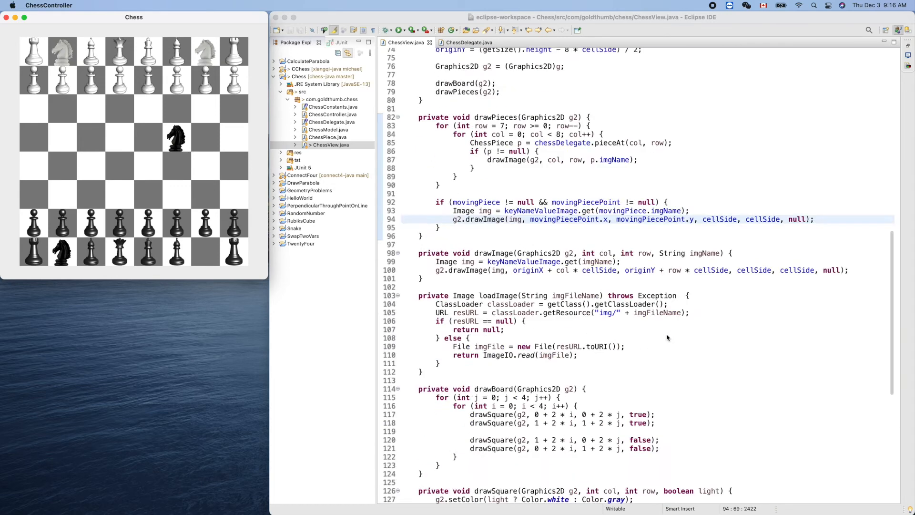
scroll("down", 3)
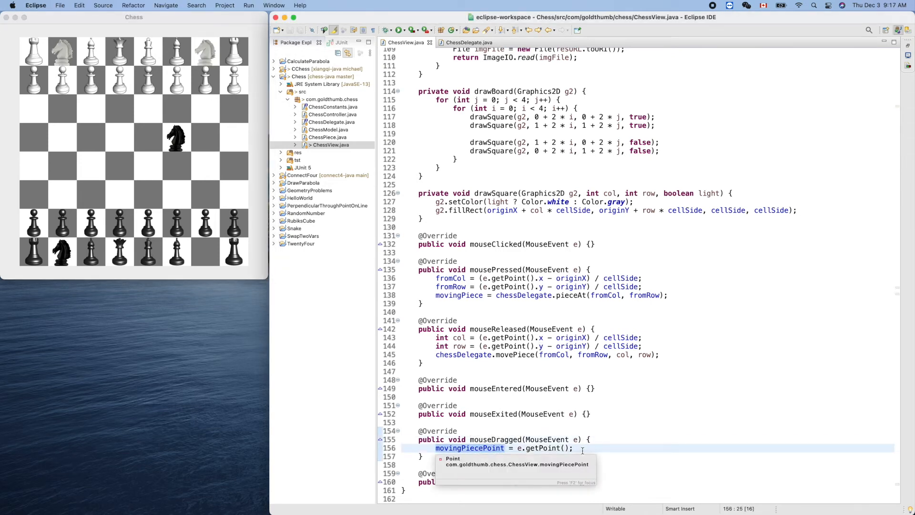
Type 'rep' in the code, then highlight drawPieces' moving-piece drawing block
type("rep")
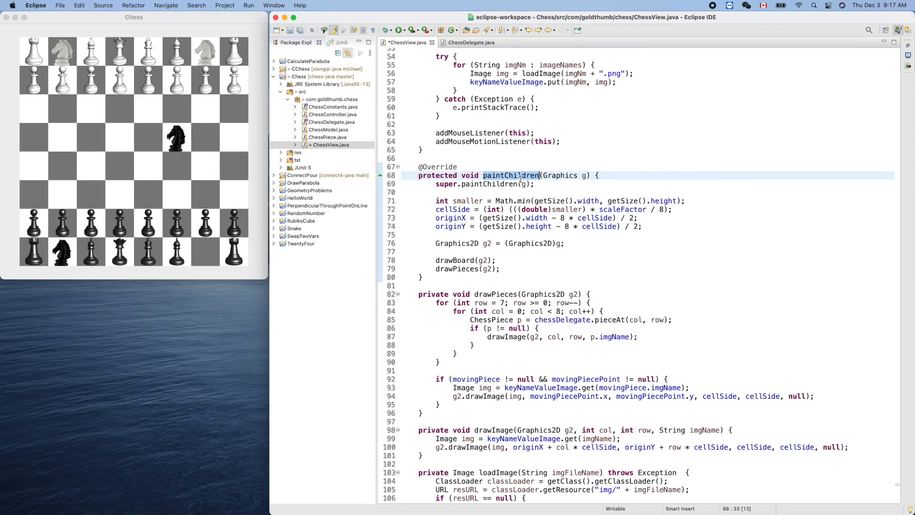
scroll("down", 3)
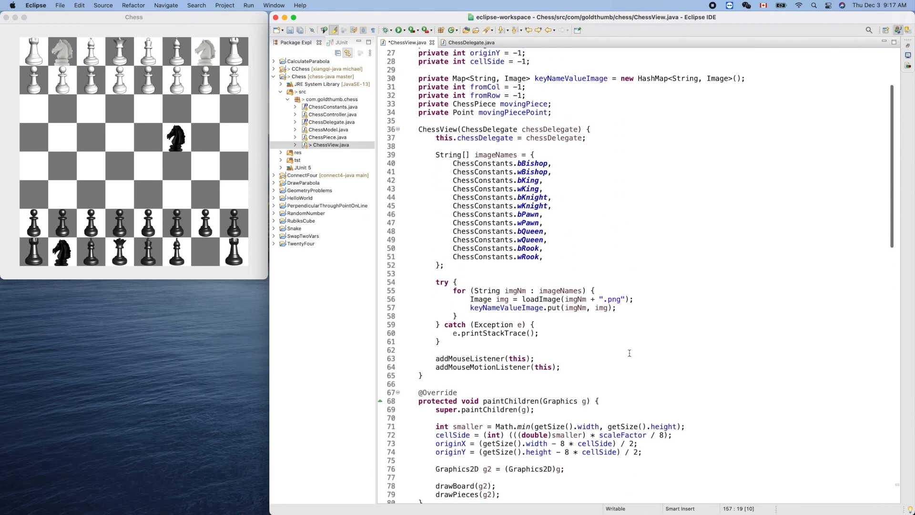
scroll("down", 3)
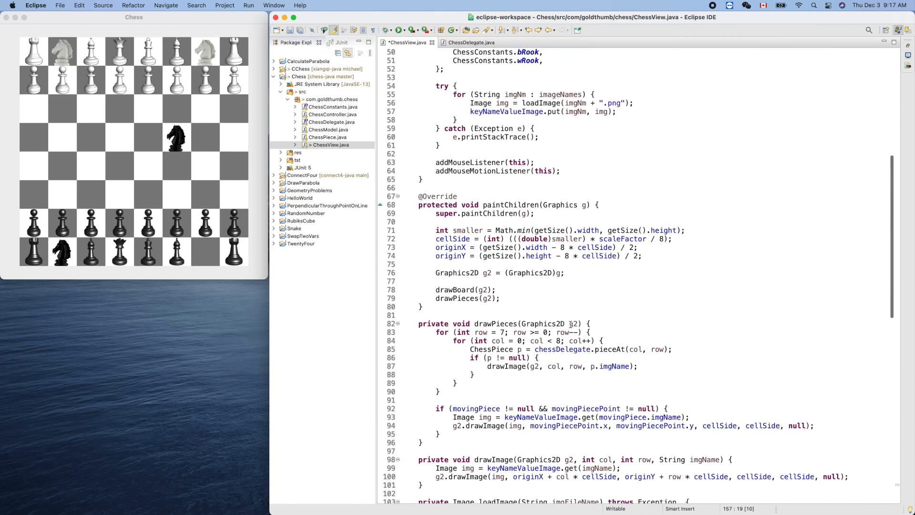
left_click(510, 205)
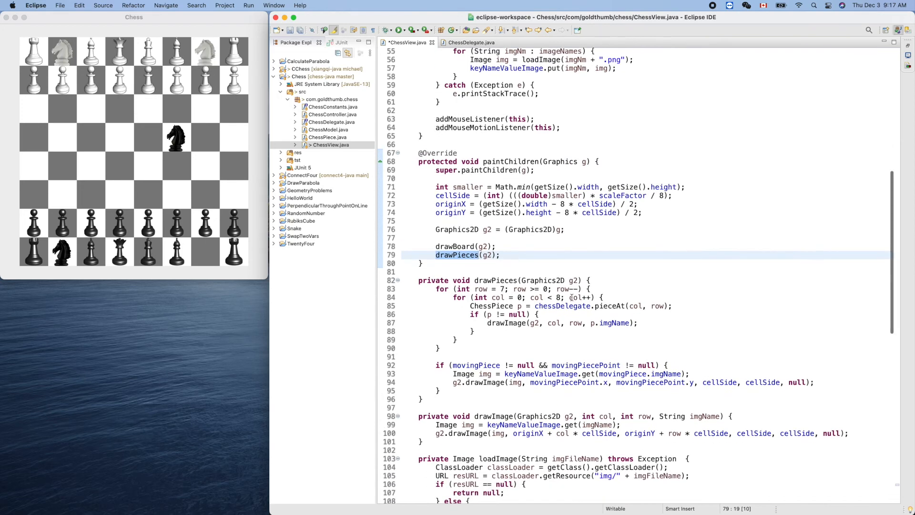
left_click_drag(436, 365, 423, 400)
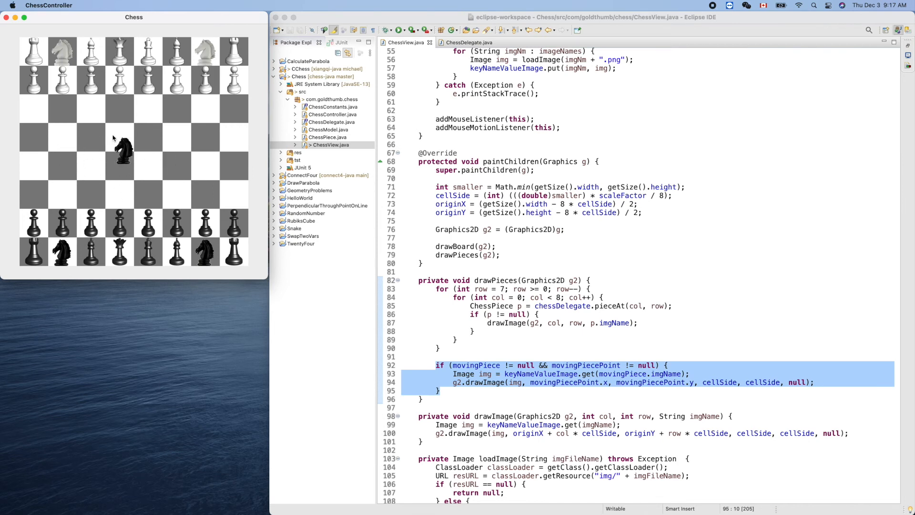
Drag the black knight toward the board's left edge to check it tracks the mouse
left_click_drag(123, 148, 61, 199)
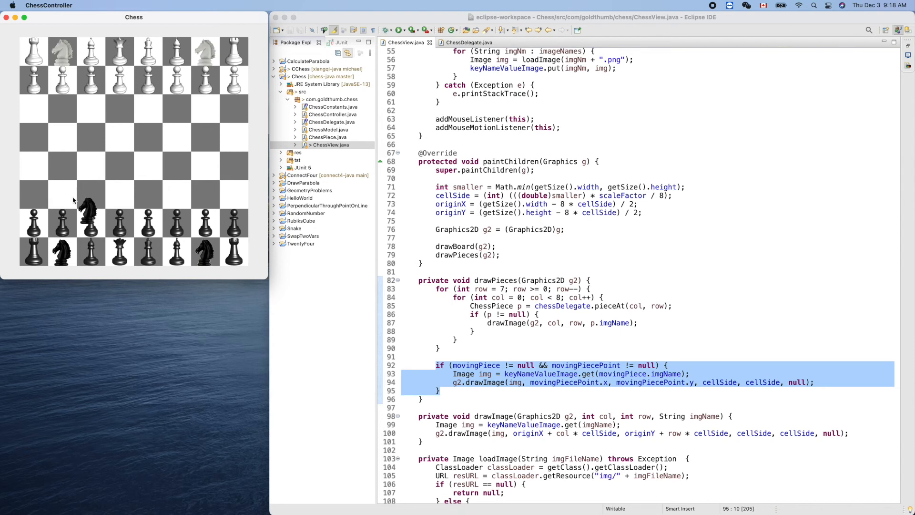
left_click_drag(91, 207, 53, 178)
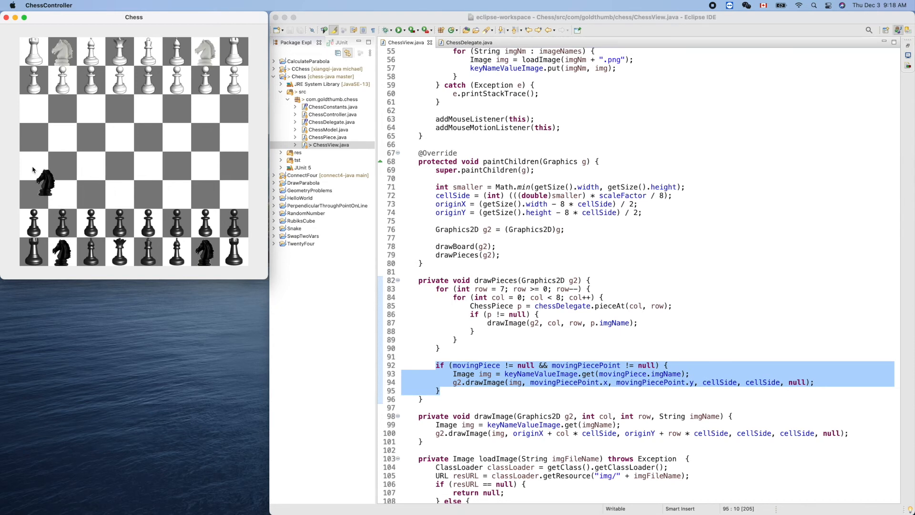
left_click_drag(43, 175, 61, 175)
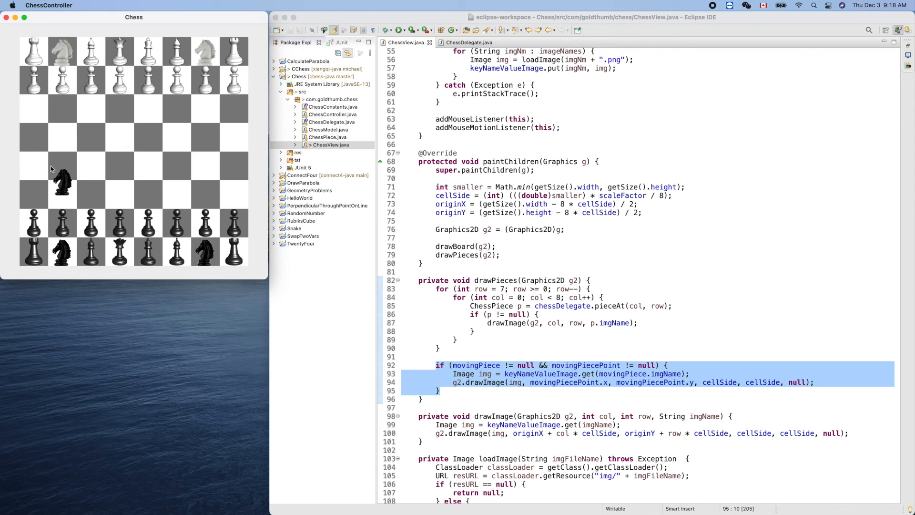
left_click_drag(61, 181, 47, 186)
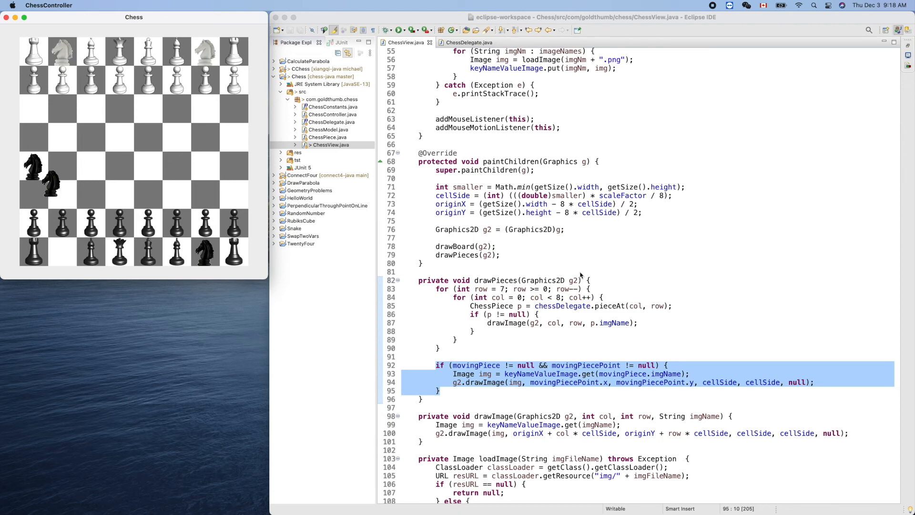
scroll("down", 3)
type(" - c")
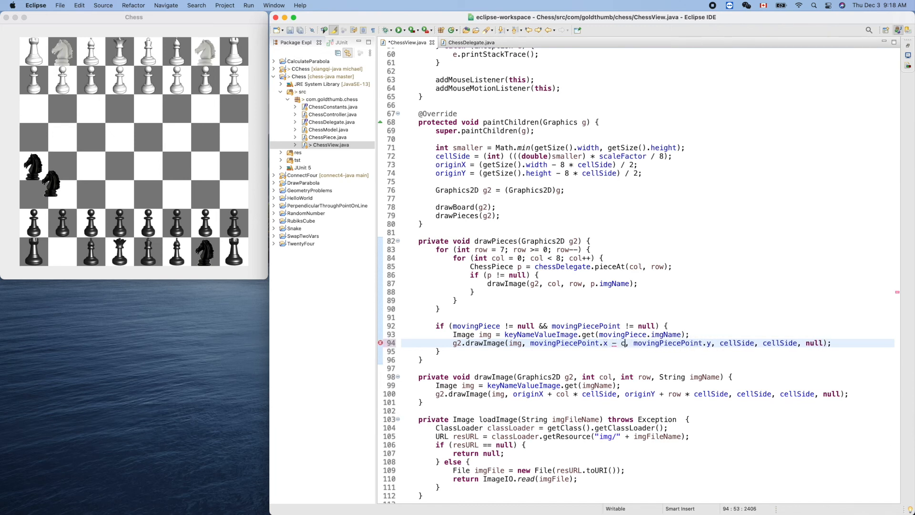
Offset the moving piece's drawImage x and y by cellSide/2 on line 94
type("ellSide/2")
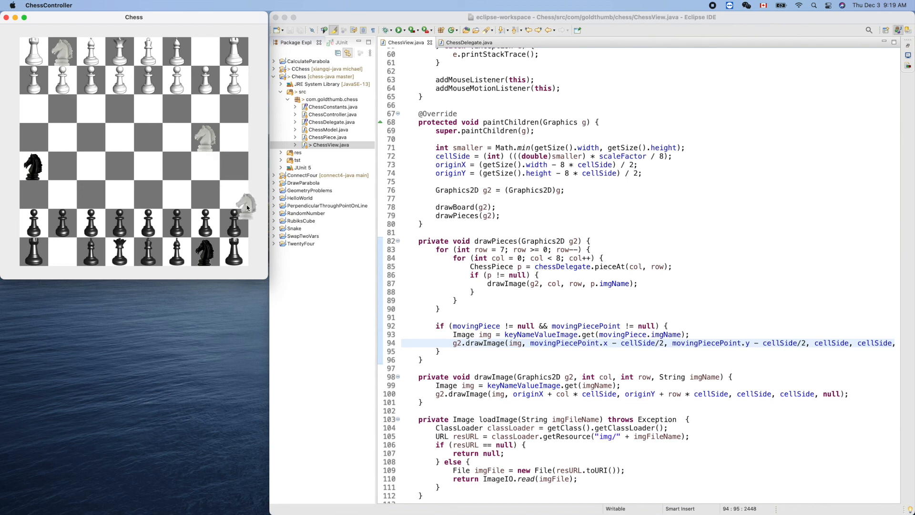
Drag a white knight down the board, then return to the ChessView.java editor
left_click_drag(245, 208, 190, 207)
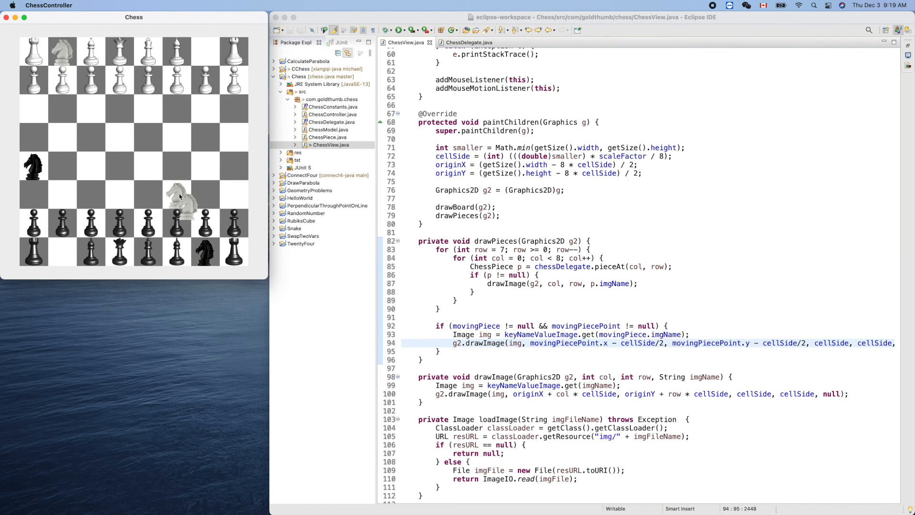
mouse_move(200, 203)
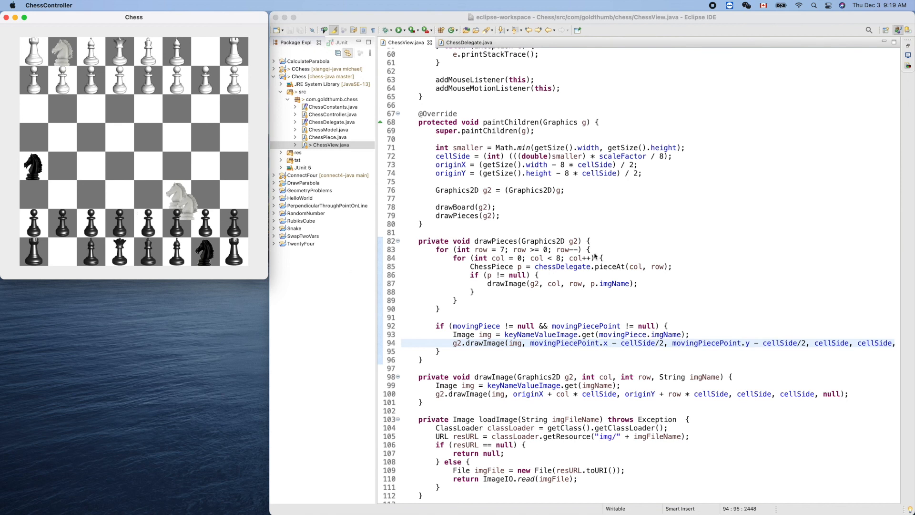
mouse_move(351, 201)
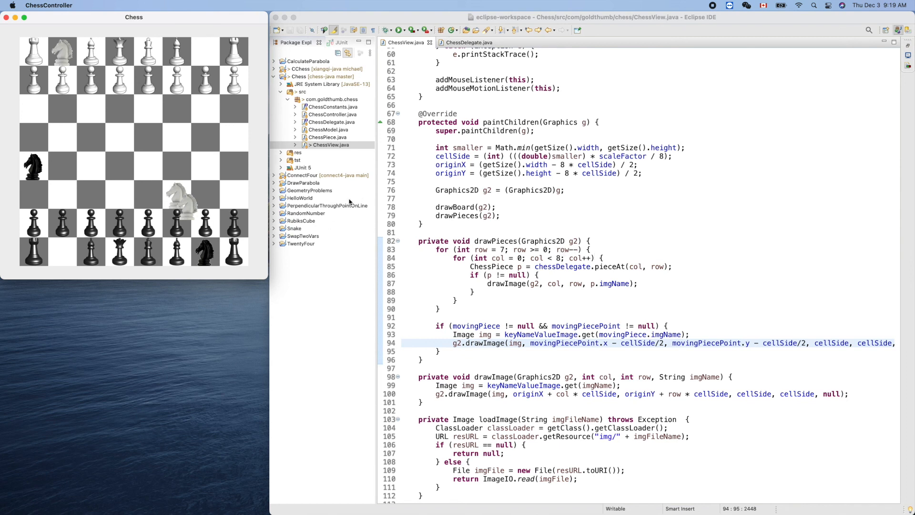
mouse_move(564, 273)
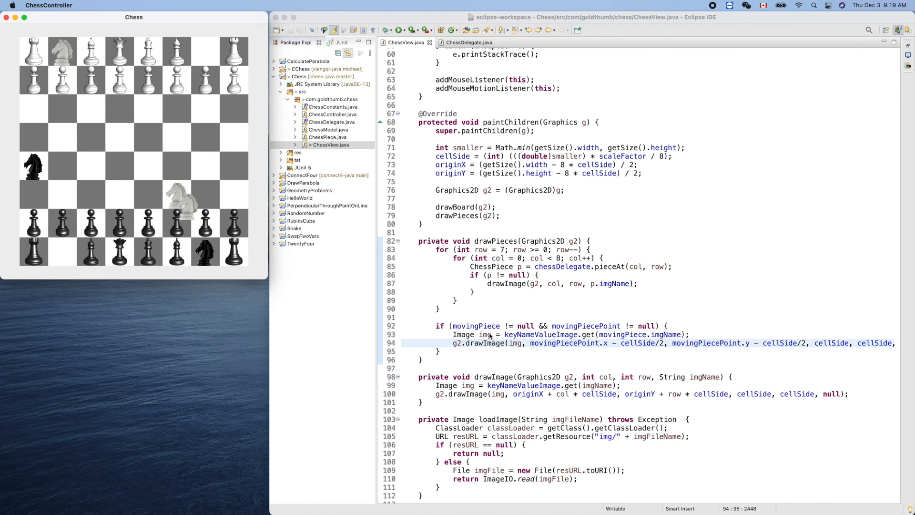
left_click(476, 326)
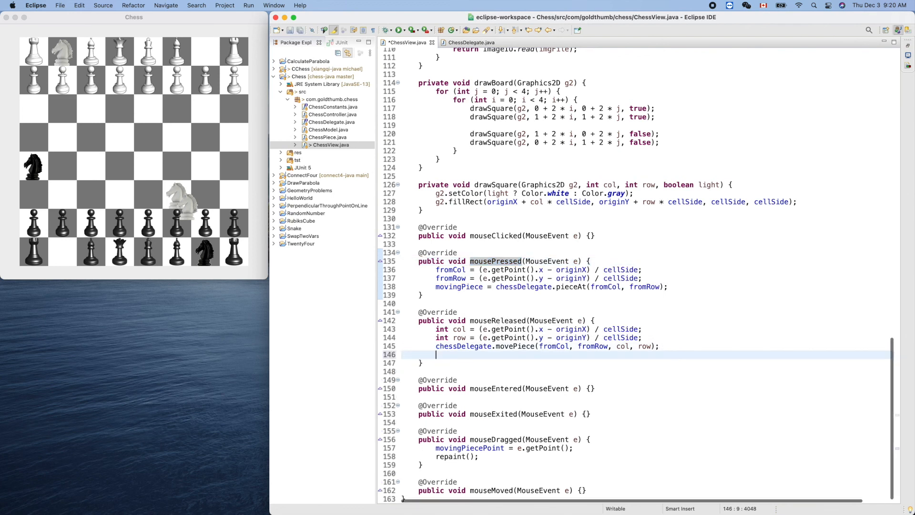
Add 'movingPiecePoint = null;' after the movePiece call in mouseReleased
type("mov")
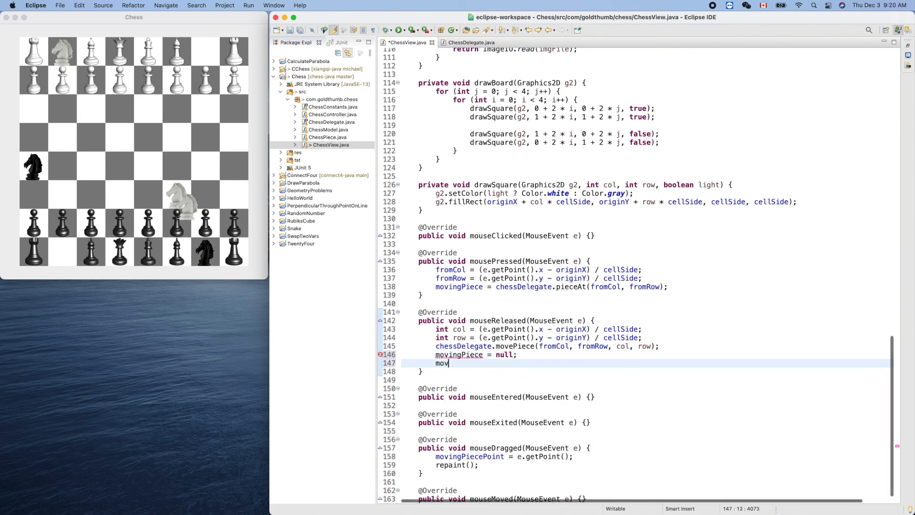
type("ingPiecePoint")
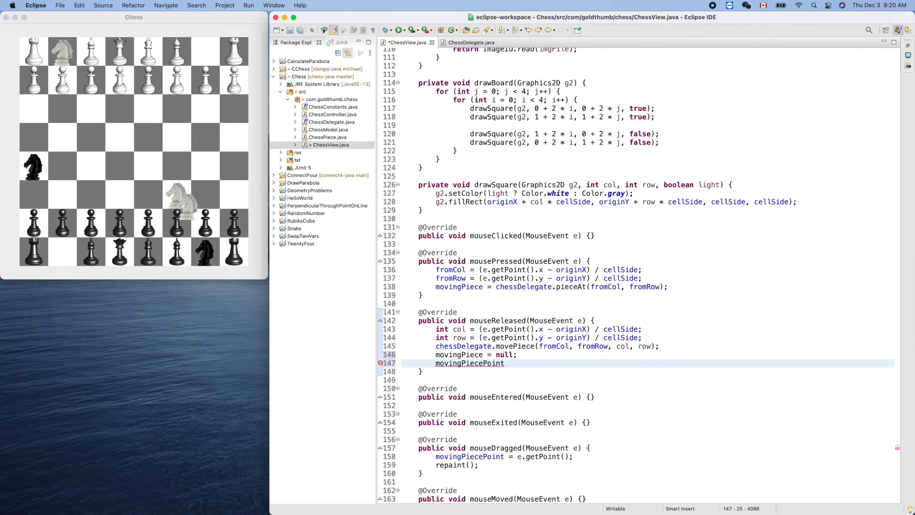
type("= null")
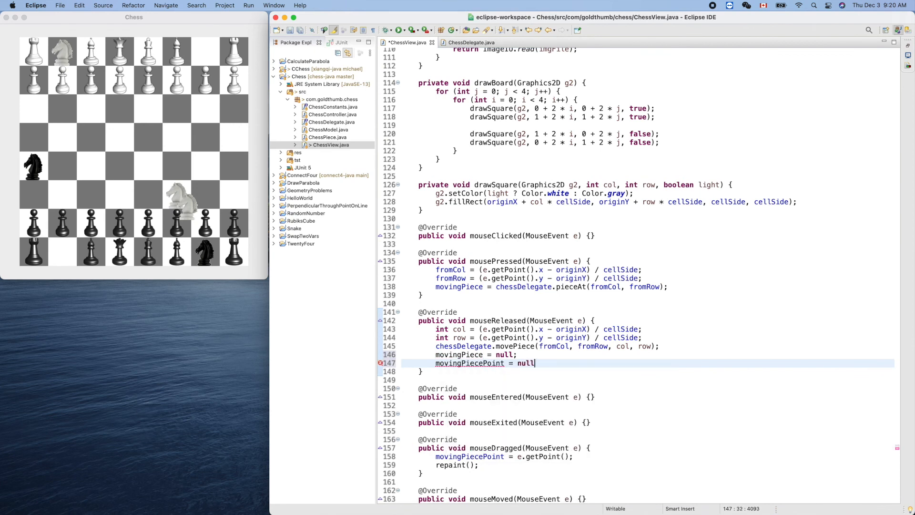
type(";")
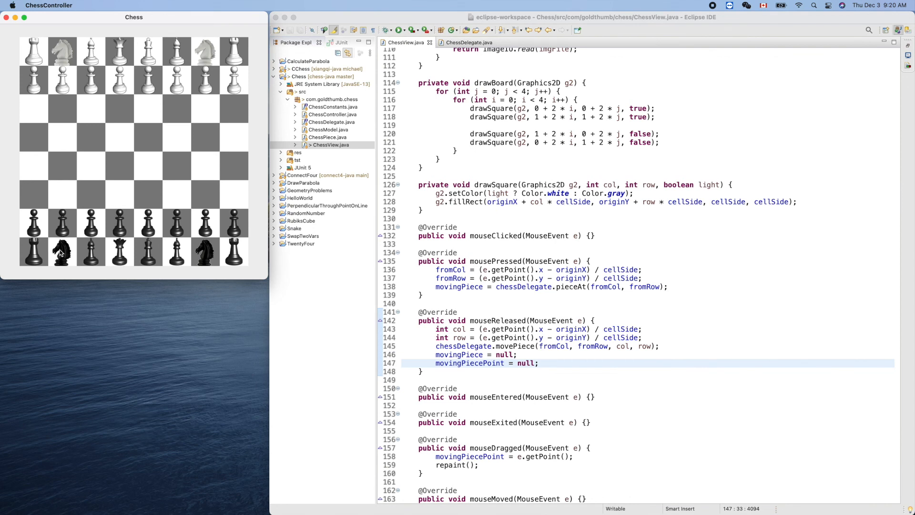
Drag the black knight forward to a new square, then drag a white knight down the board
left_click_drag(62, 252, 77, 225)
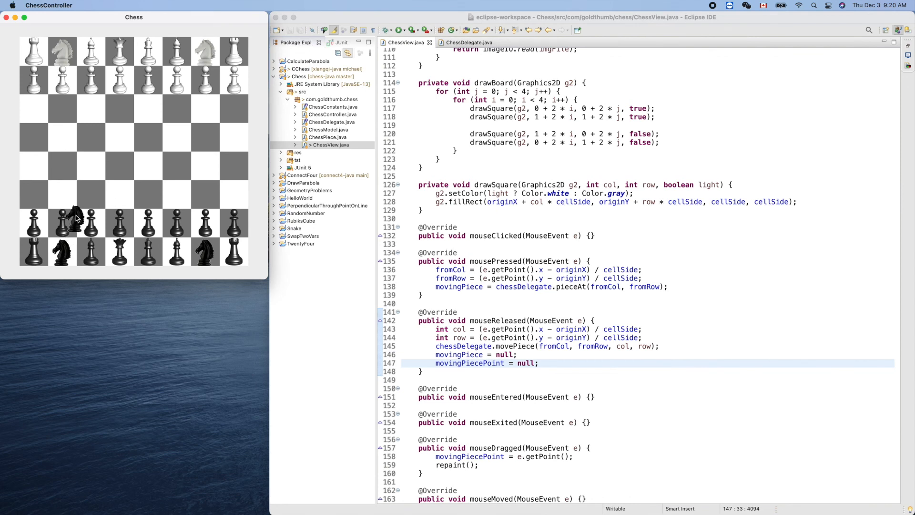
left_click_drag(76, 219, 76, 198)
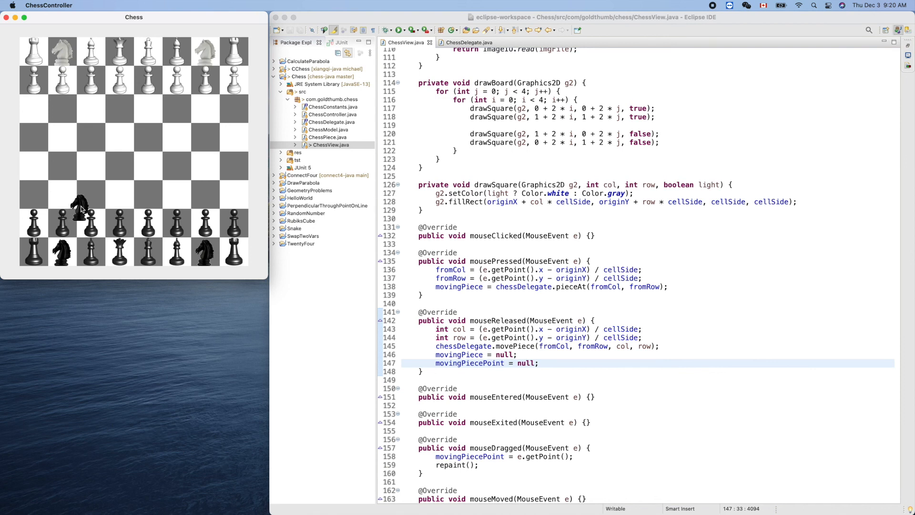
left_click_drag(80, 209, 91, 194)
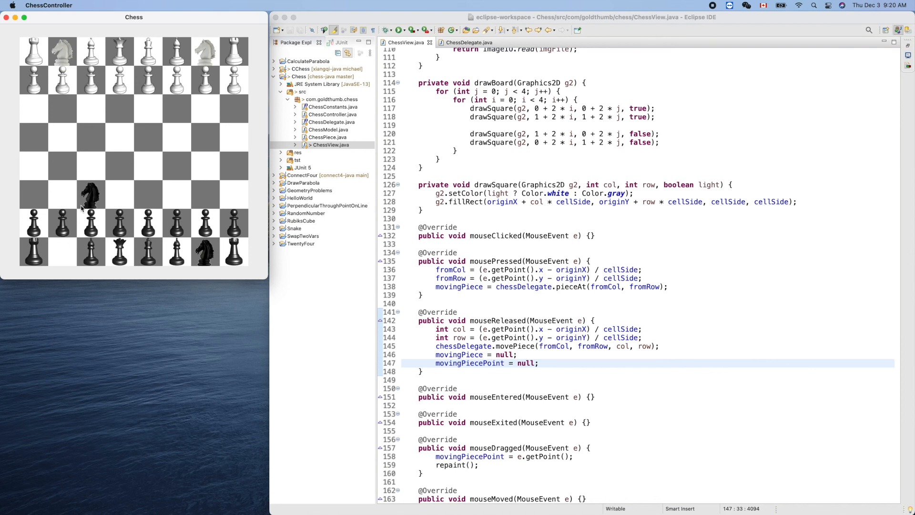
left_click_drag(91, 196, 225, 81)
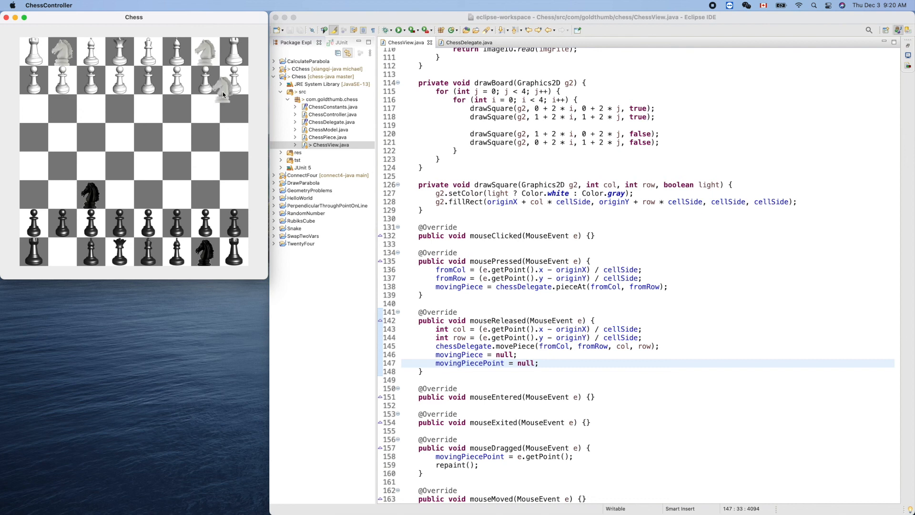
left_click_drag(221, 82, 187, 116)
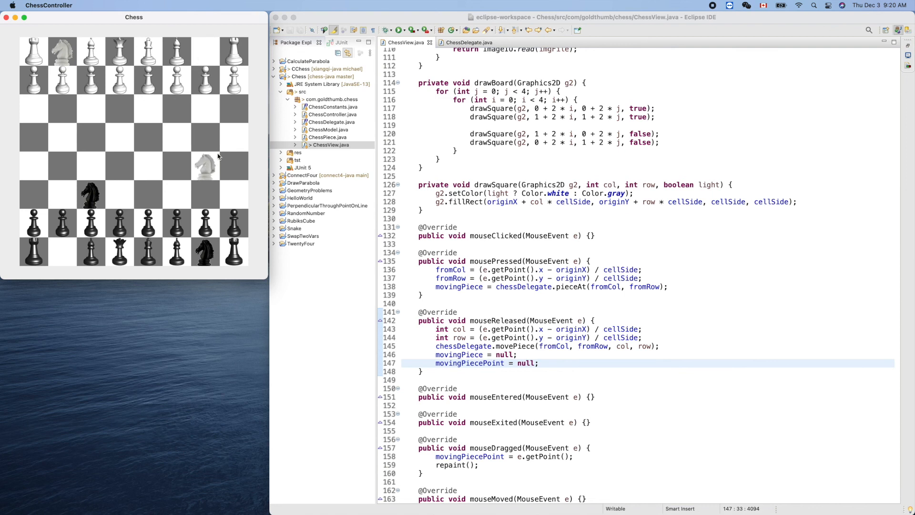
mouse_move(470, 187)
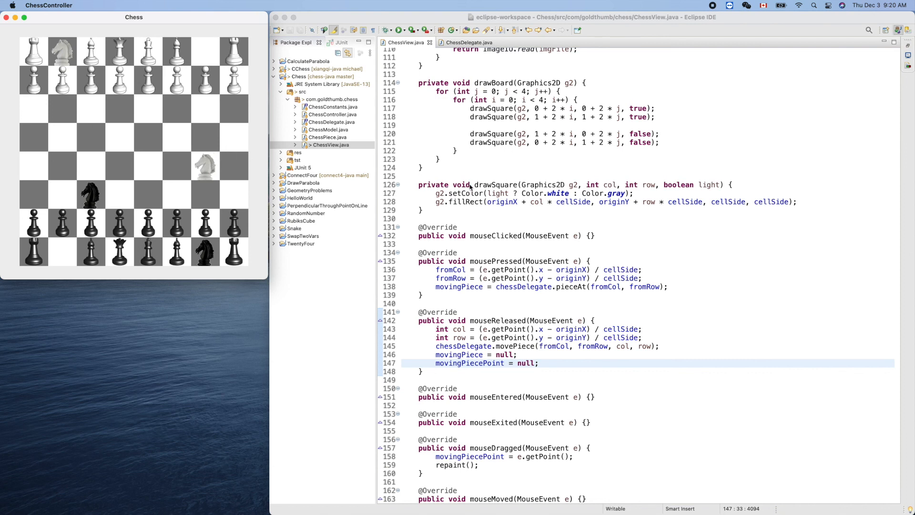